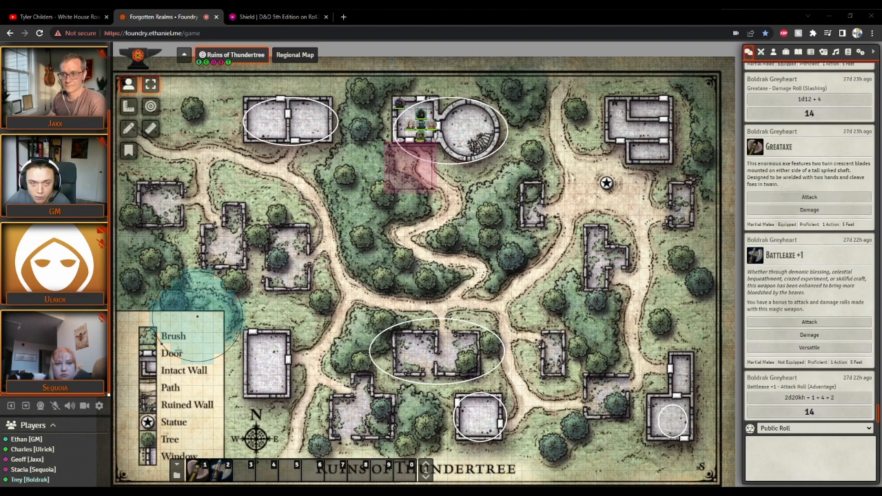
Open Boldrak Greyheart's sheet from the Actors list and scroll through his Inventory tab.
click(773, 51)
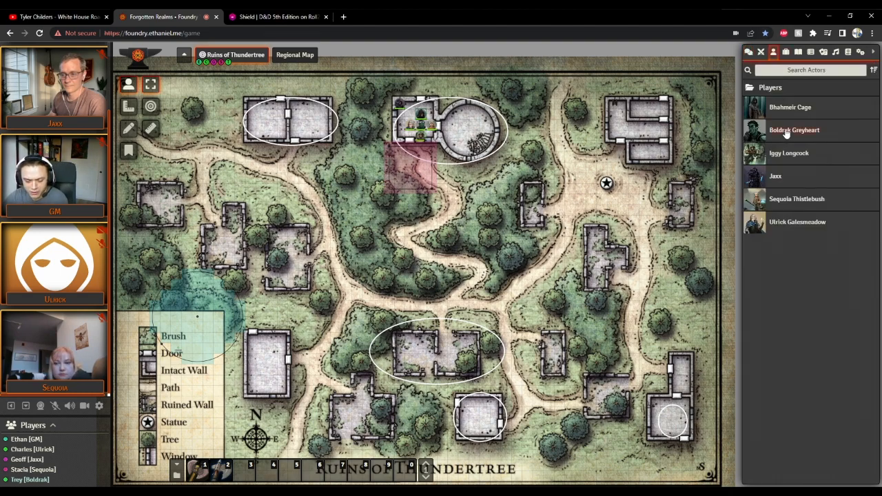
click(794, 130)
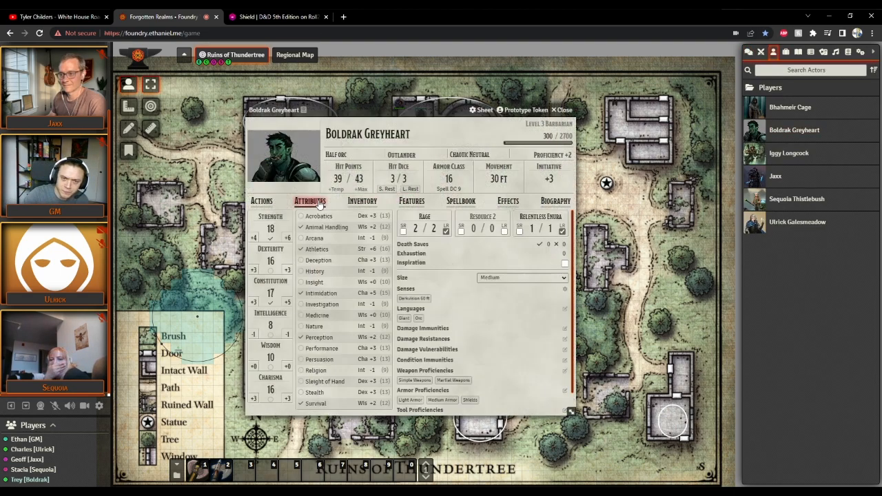
click(361, 201)
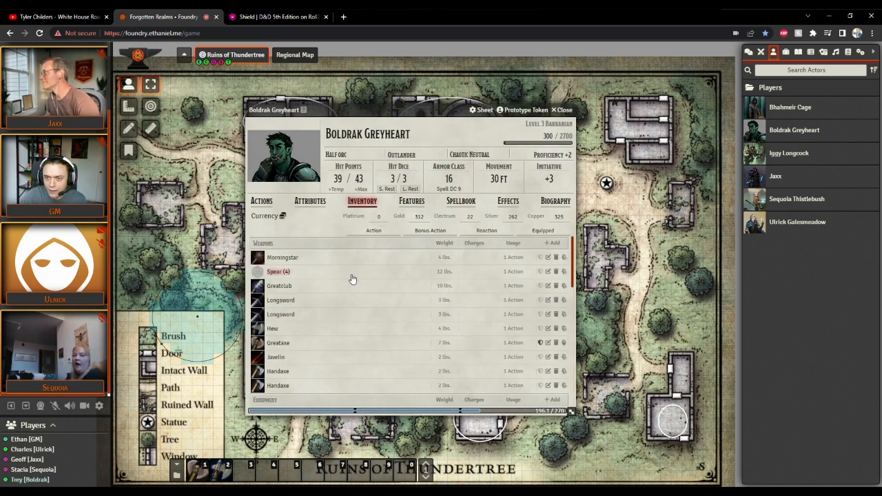
scroll(down, 3)
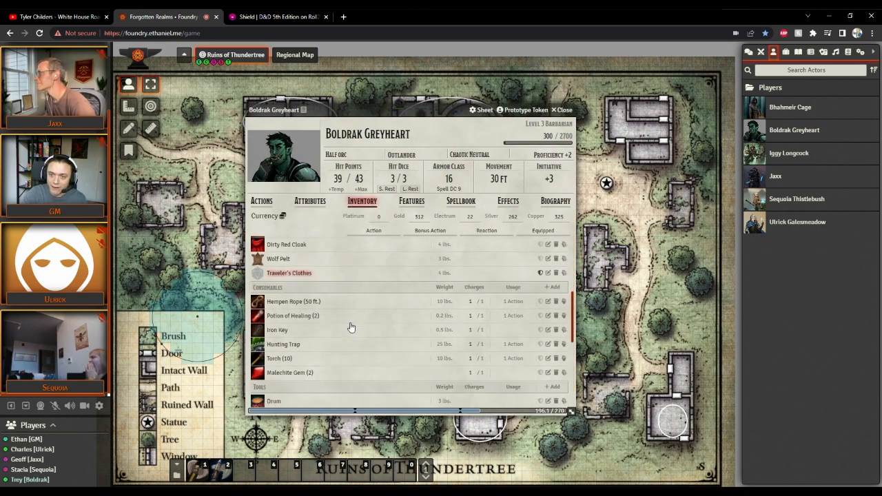
scroll(down, 3)
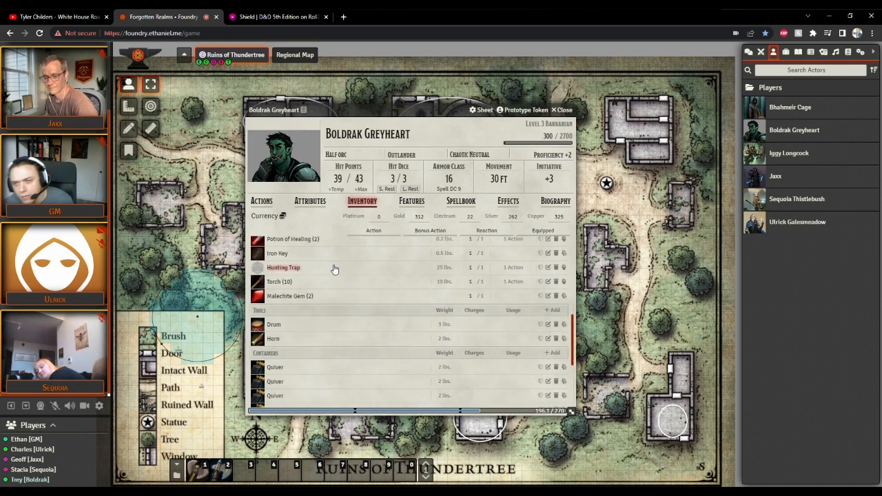
scroll(down, 3)
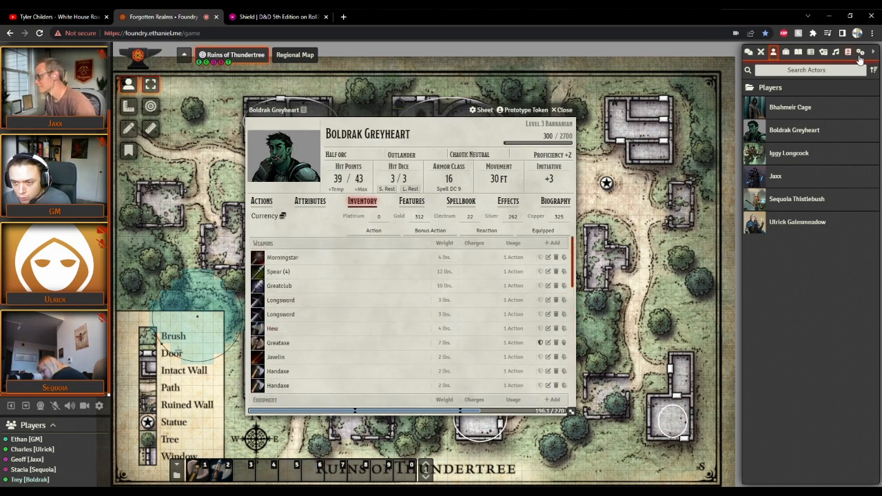
Search the SRD Items compendium for 'shi' and scroll to find the Shield.
click(847, 52)
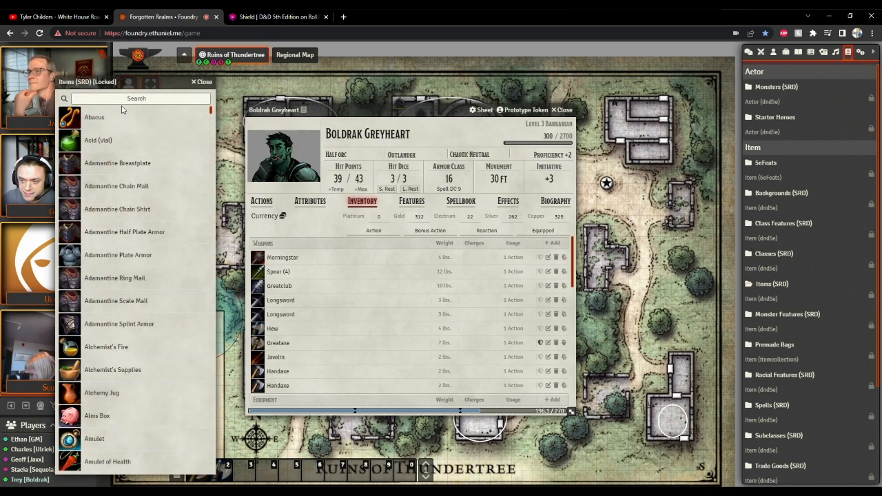
text(shie)
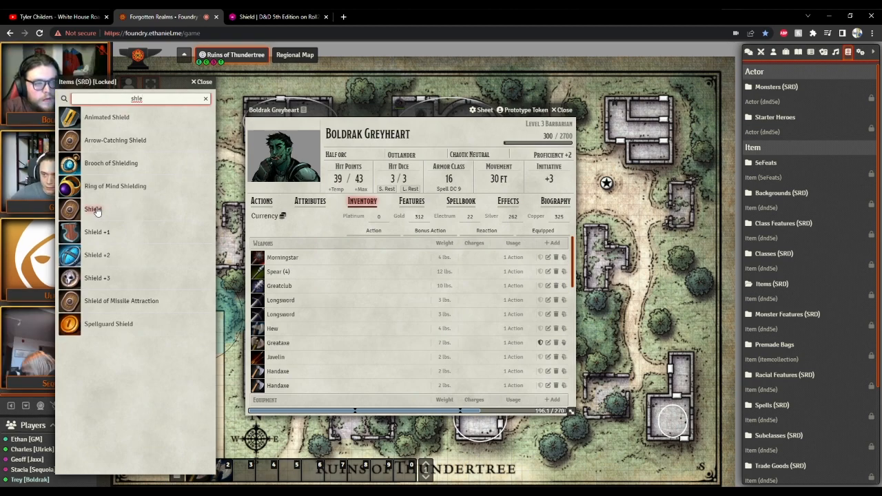
scroll(down, 3)
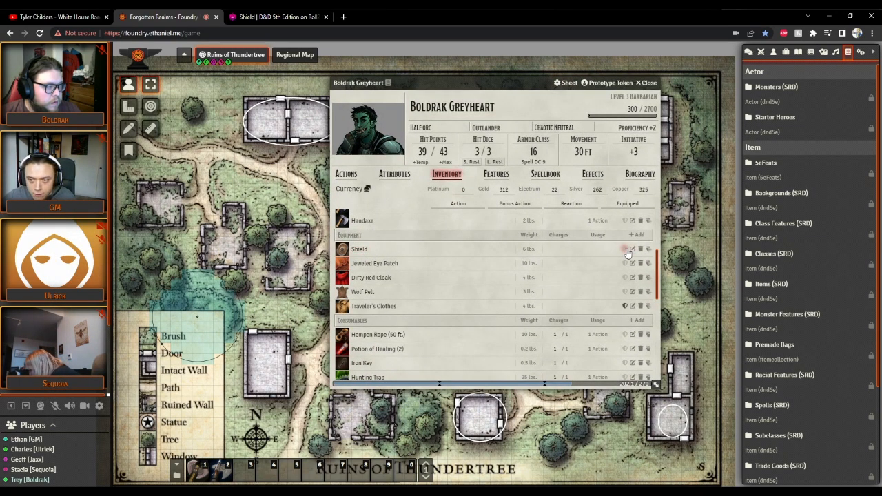
Equip the Shield, raising Armor Class from 16 to 18, and close the sheet.
click(626, 249)
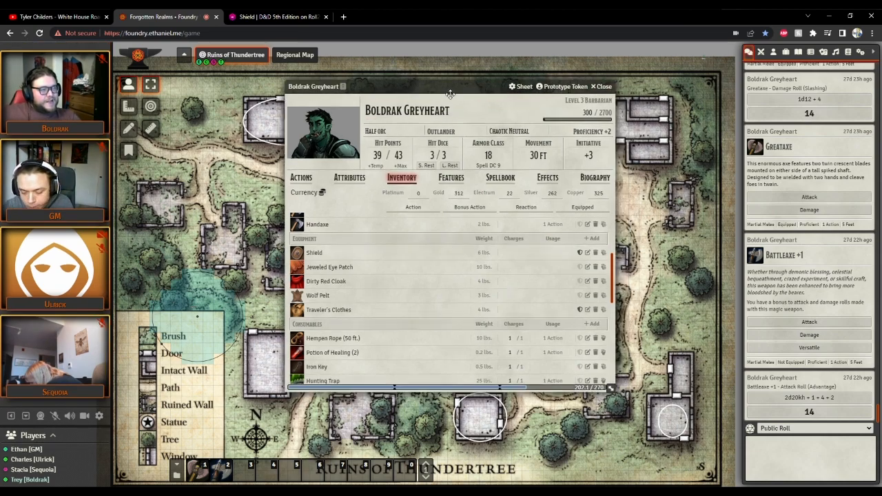
click(603, 86)
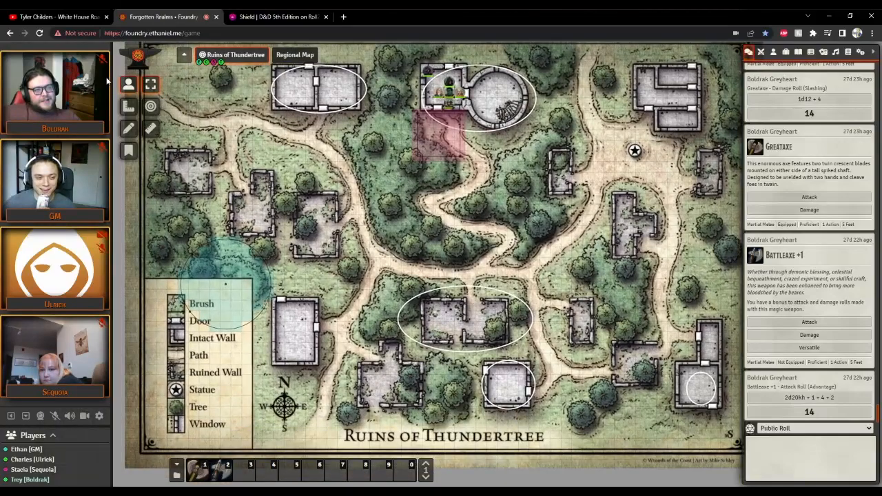
mouse_move(379, 206)
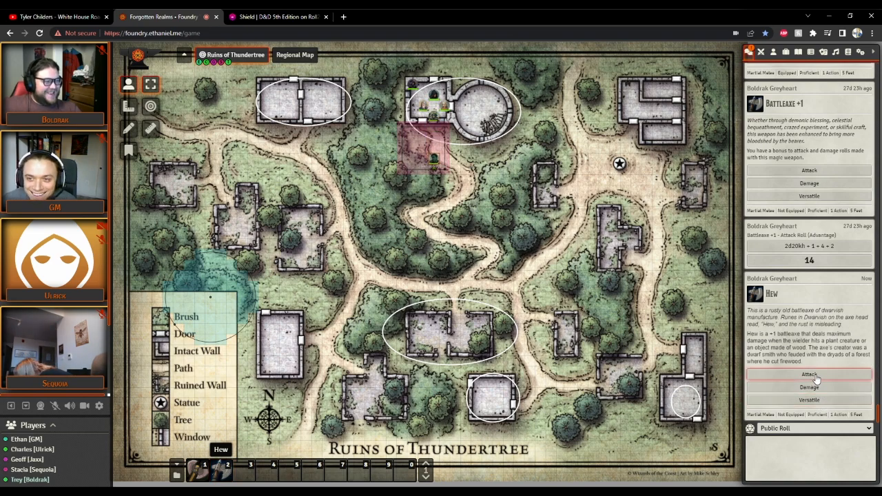
mouse_move(613, 421)
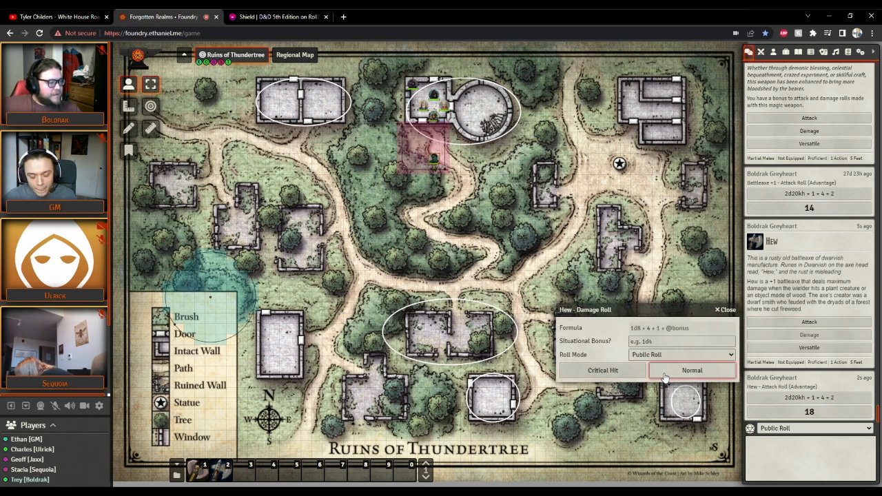
Roll Hew's normal damage for 10 slashing, dismiss the Damage Roll dialog, and show the actors.
click(691, 370)
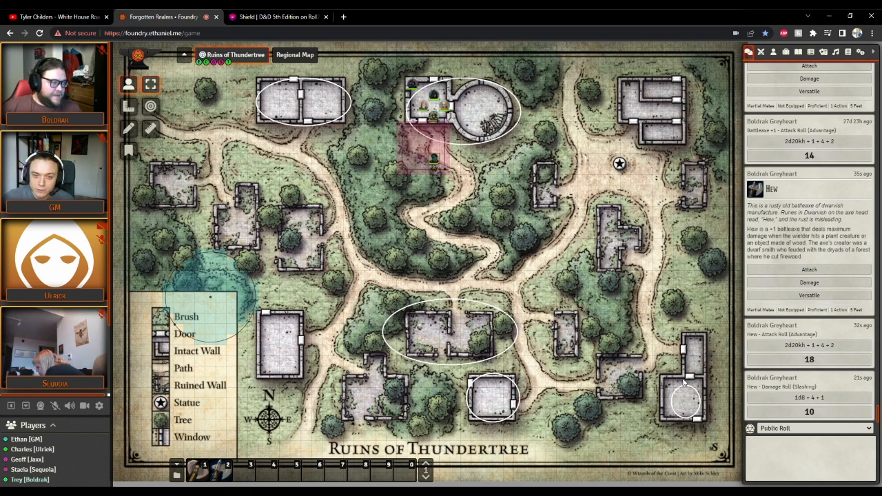
click(808, 282)
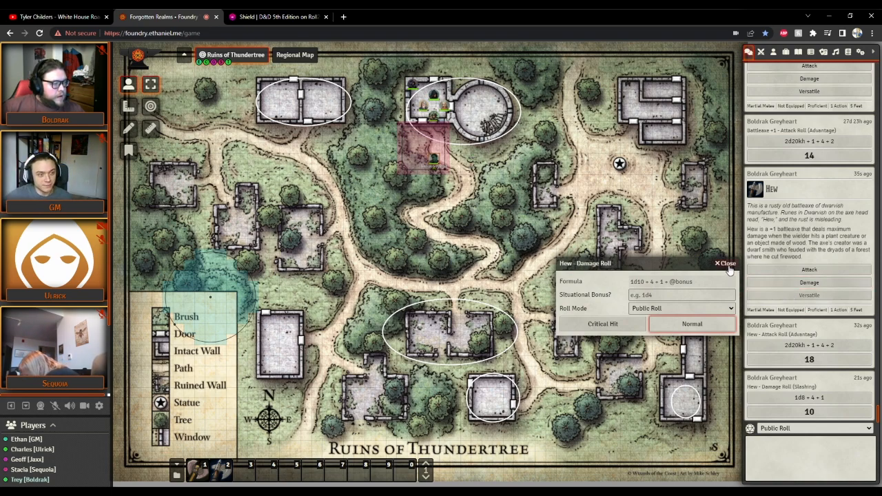
click(725, 263)
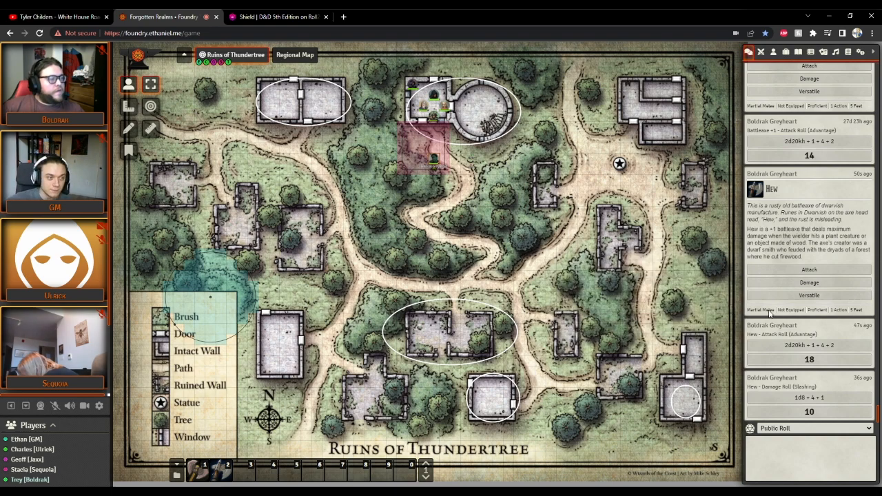
mouse_move(638, 303)
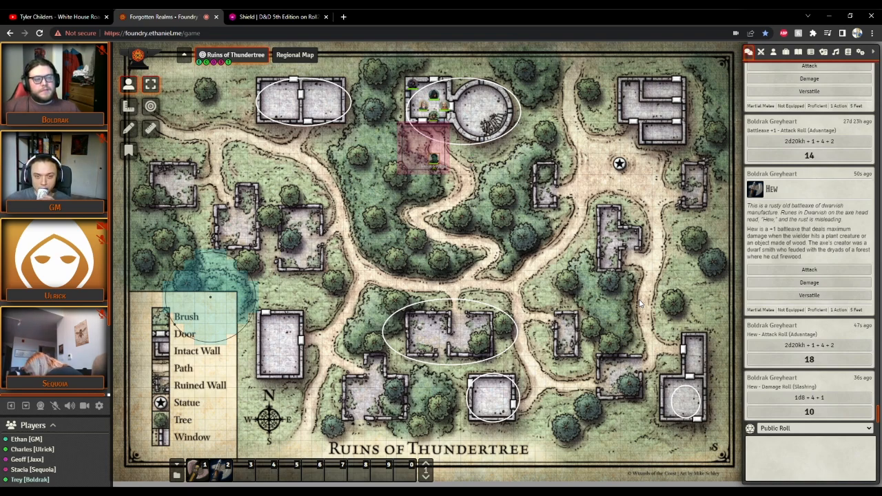
click(773, 52)
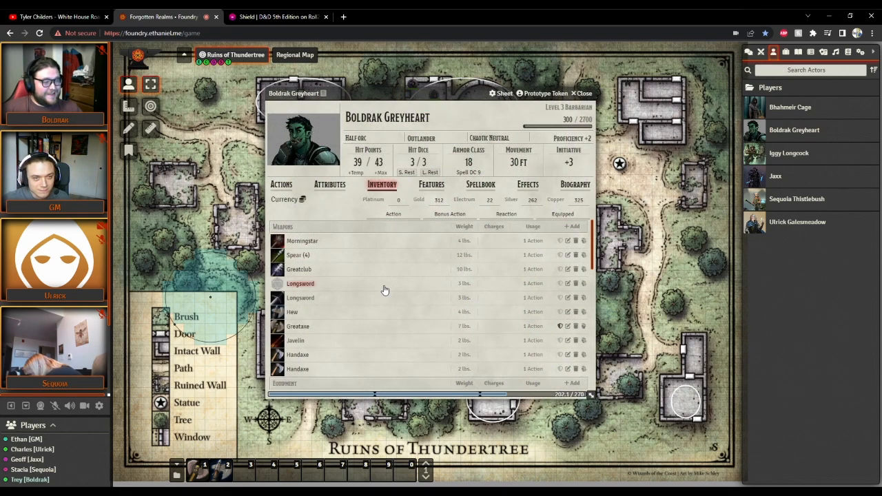
Scroll Boldrak's sheet, then close it to reveal the Old Owl Well scene.
scroll(down, 3)
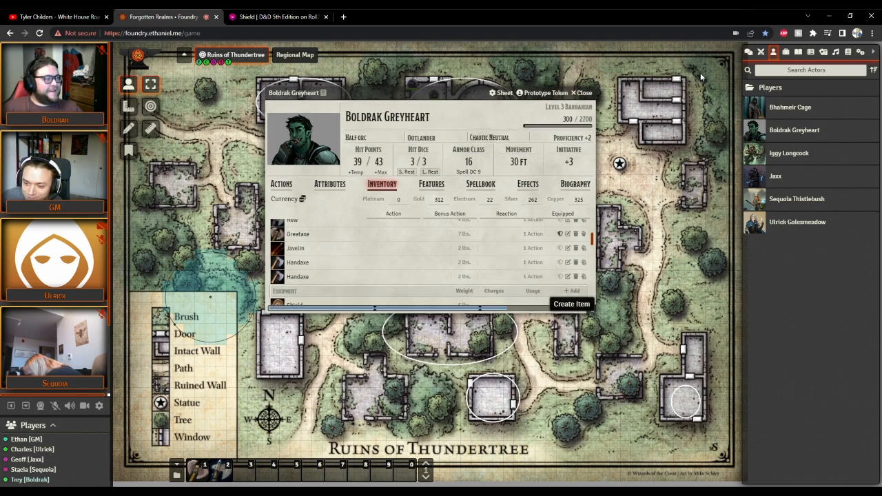
click(582, 93)
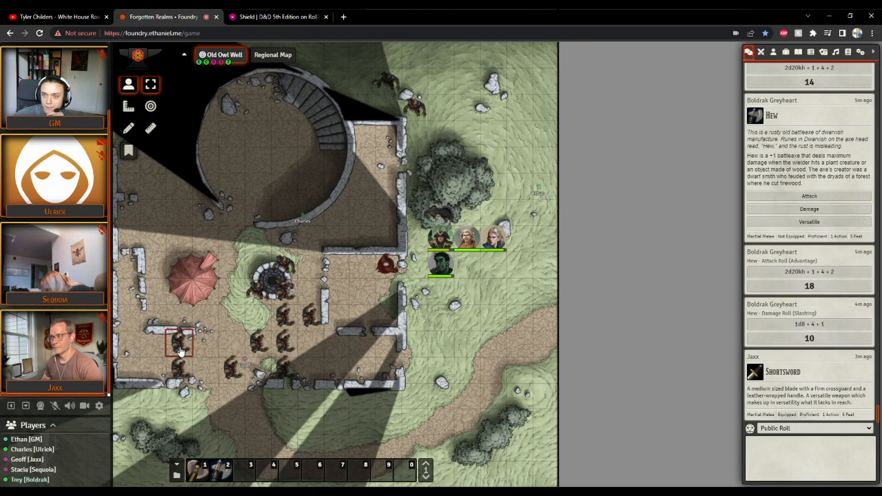
drag(301, 215, 269, 279)
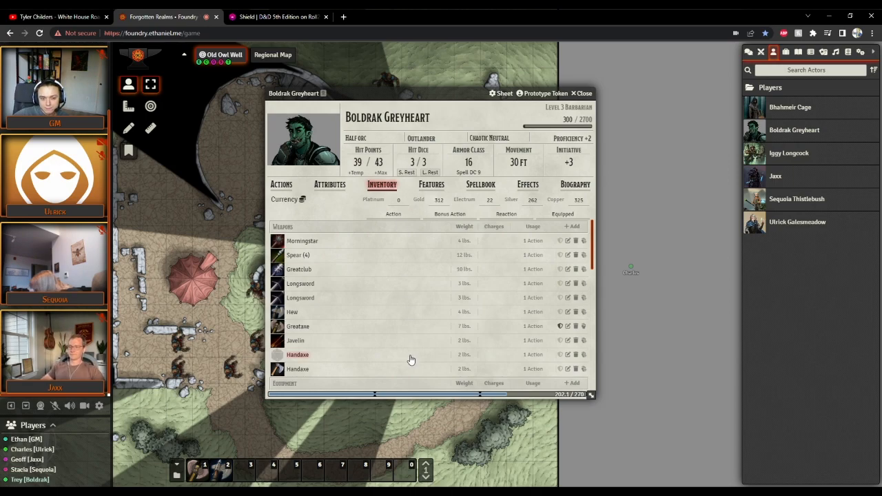
scroll(down, 3)
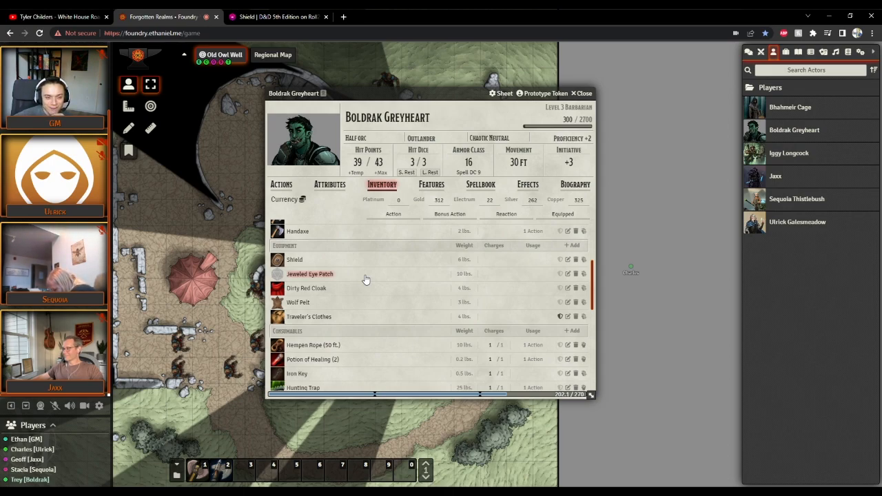
mouse_move(331, 276)
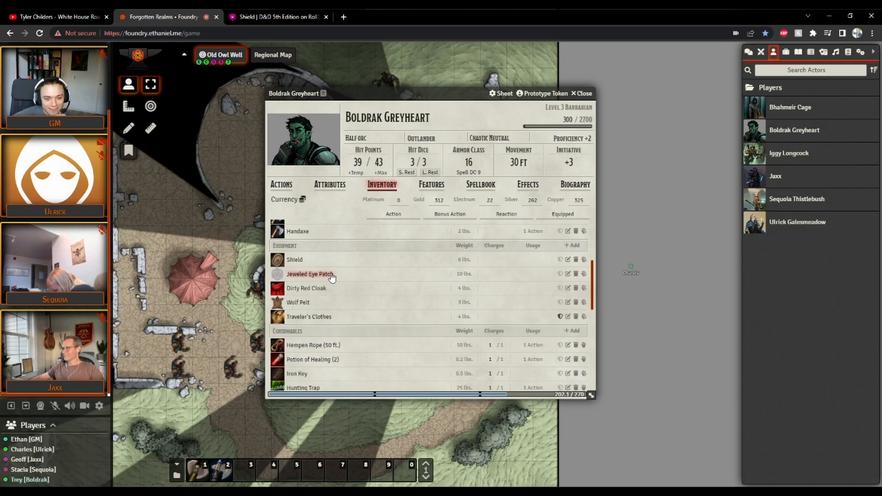
click(310, 273)
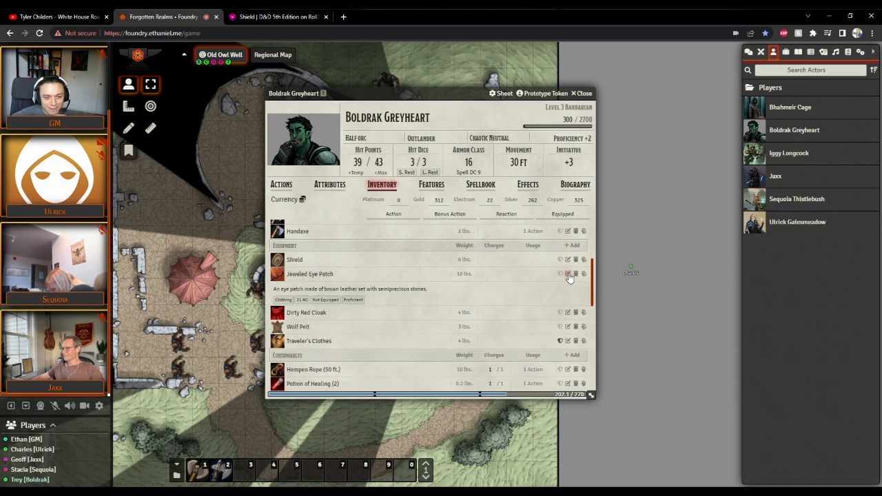
click(567, 273)
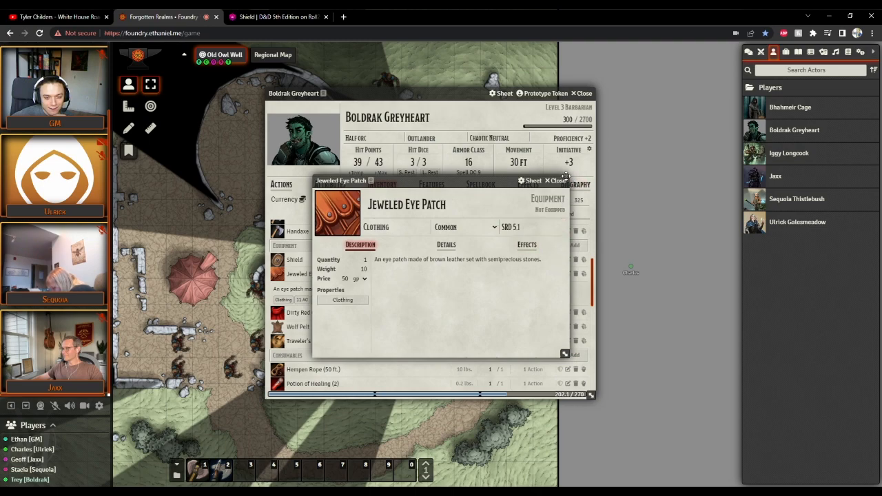
click(552, 180)
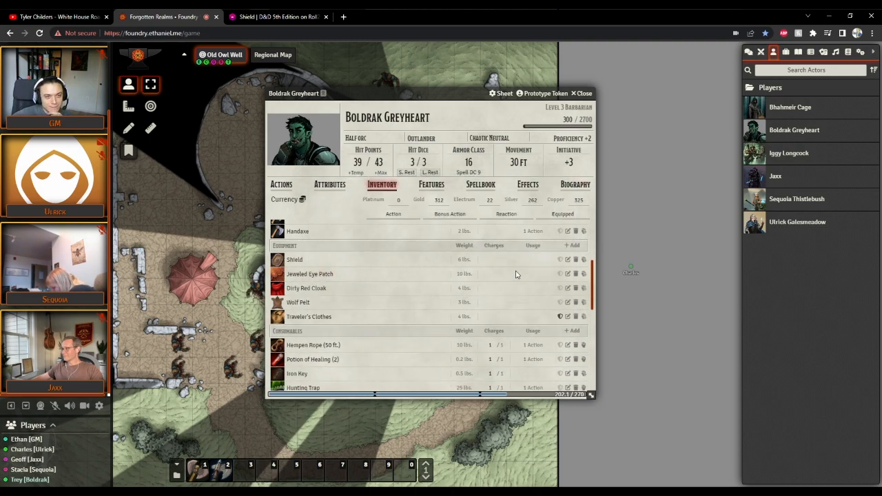
Set Boldrak's gold to 342, remove the Dirty Red Cloak, and close his sheet.
click(439, 200)
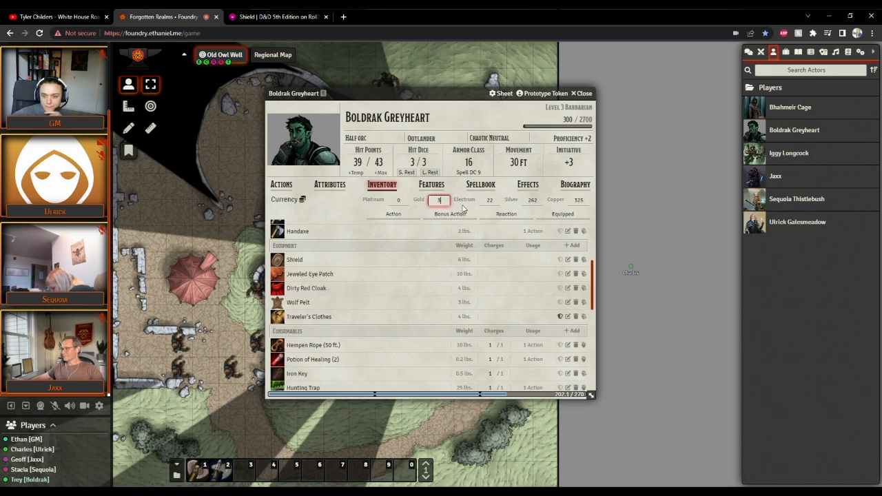
text(342)
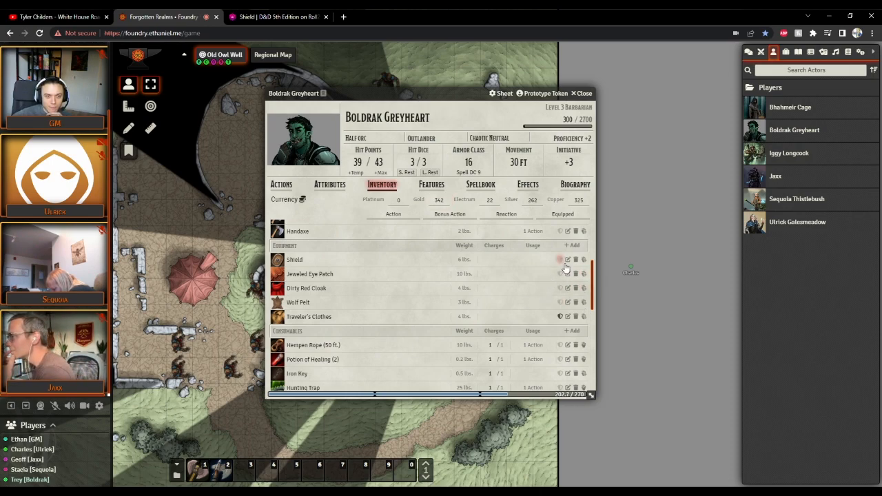
mouse_move(583, 288)
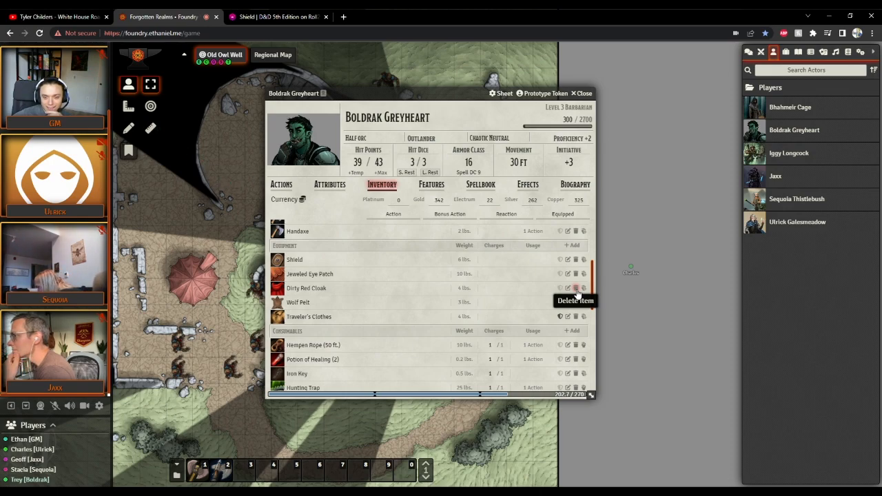
click(575, 288)
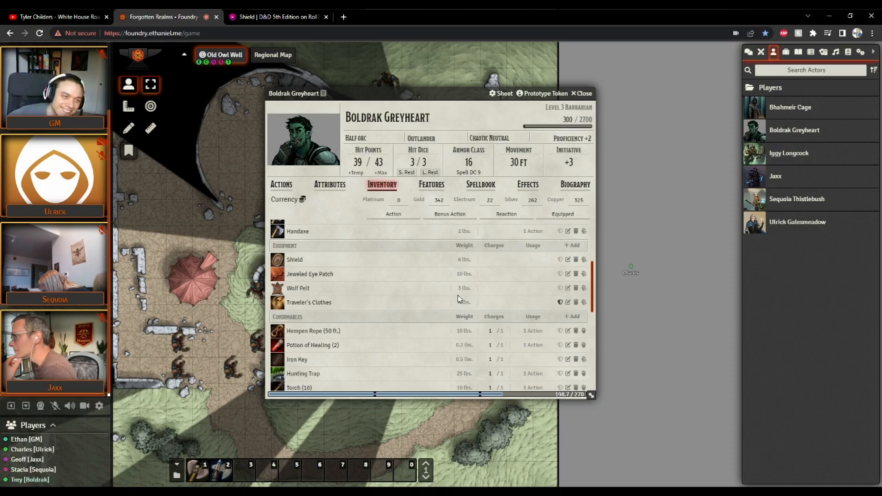
click(581, 93)
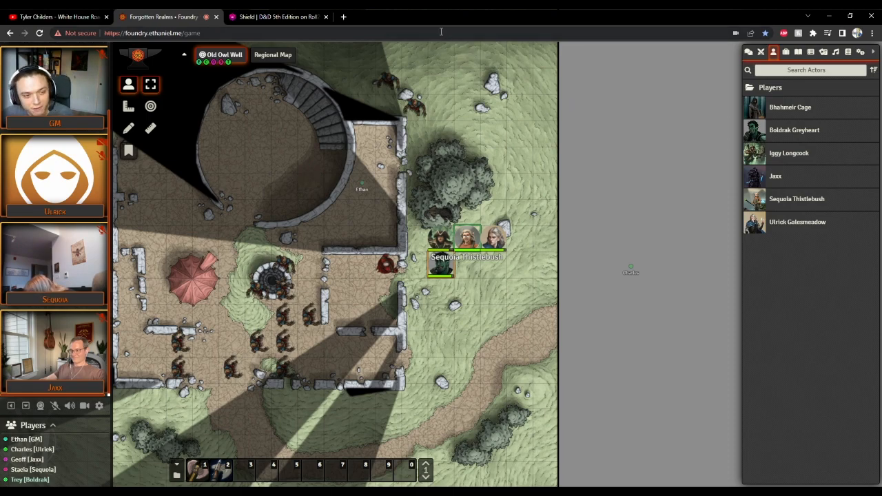
Drag on Boldrak's reopened sheet showing Morningstar, Spears, Greatclub, Longswords and Hew.
drag(361, 186, 268, 152)
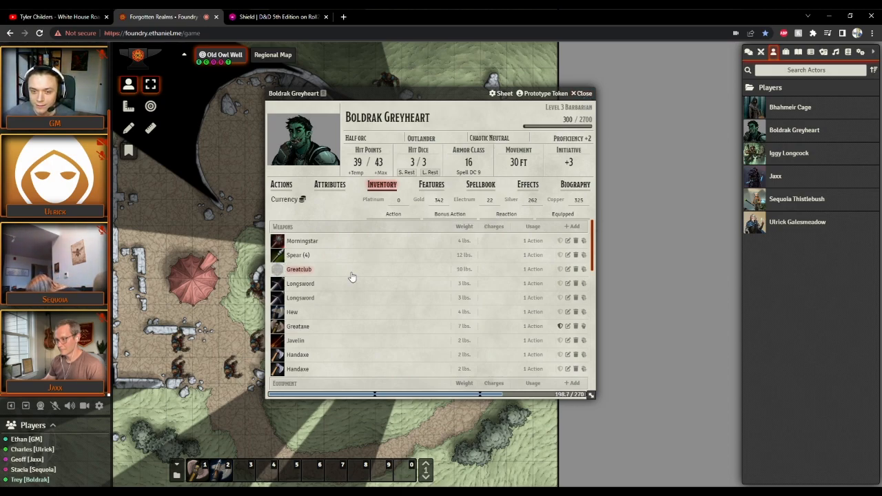
Scroll the inventory down to Hempen Rope, Potion of Healing, Iron Key and Malachite Gem.
scroll(down, 3)
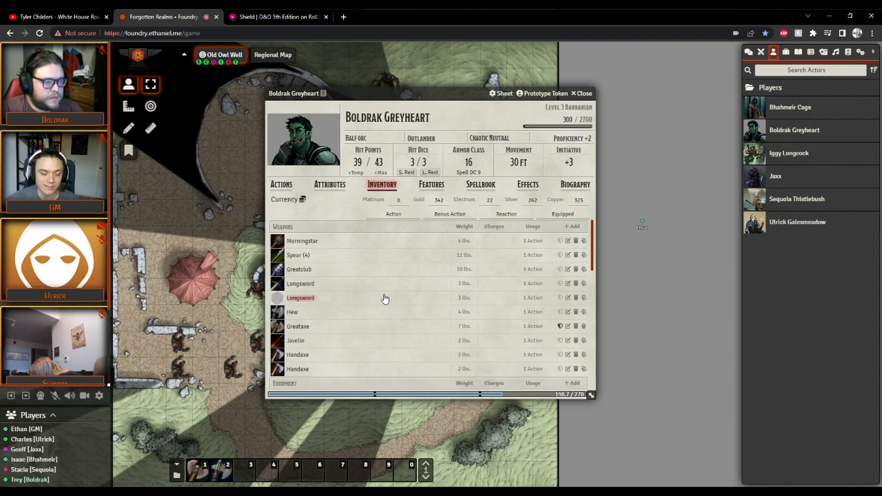
scroll(down, 3)
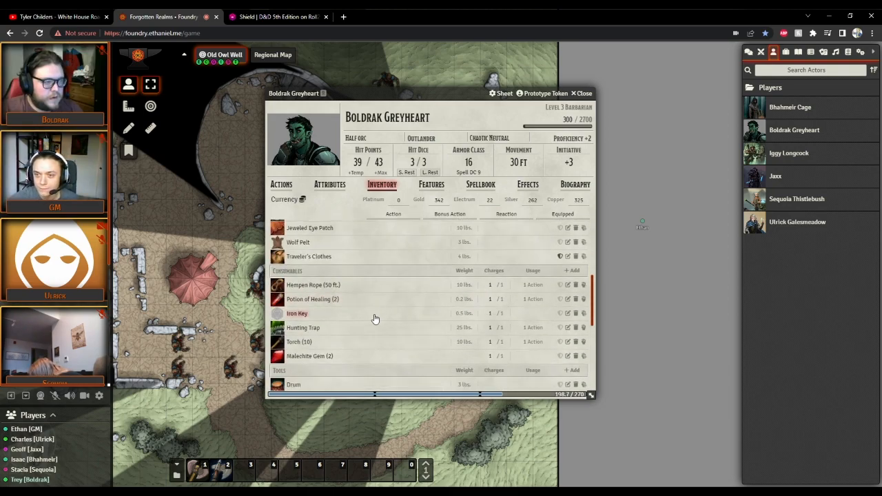
mouse_move(421, 320)
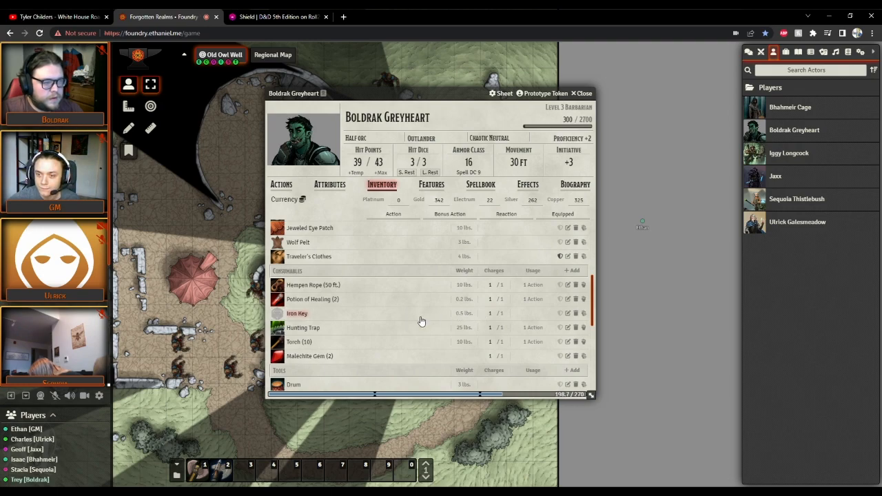
mouse_move(419, 322)
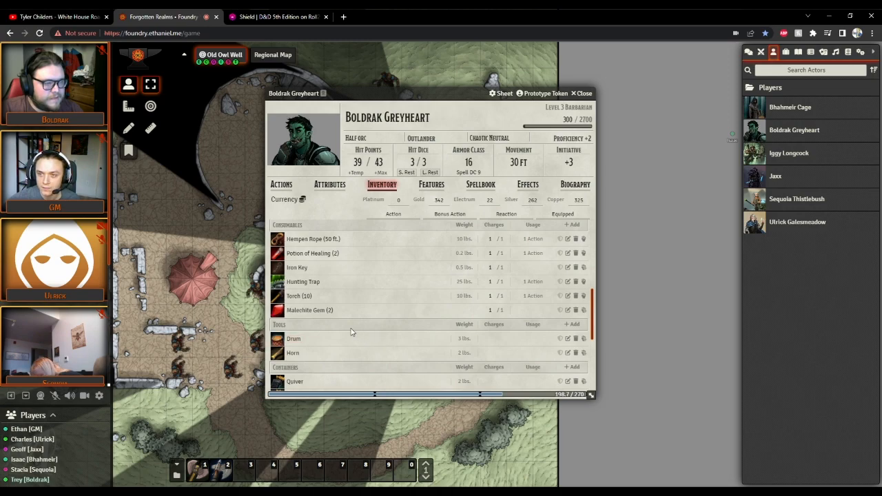
mouse_move(537, 309)
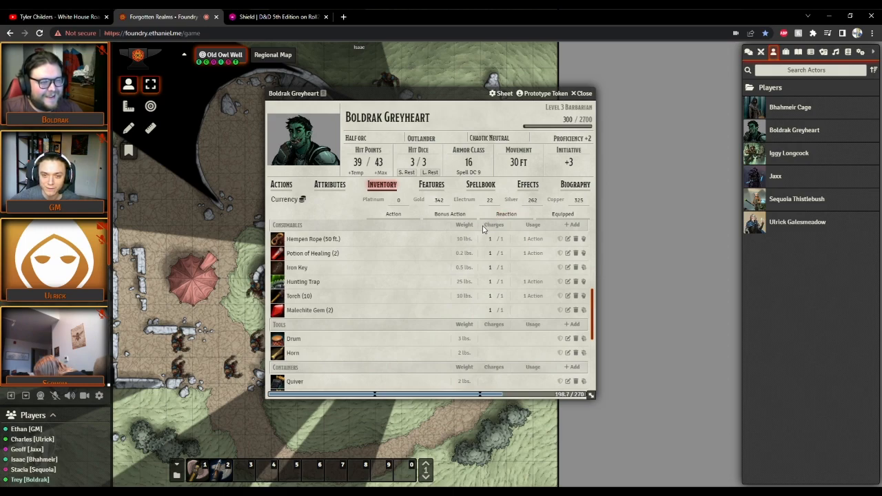
mouse_move(508, 307)
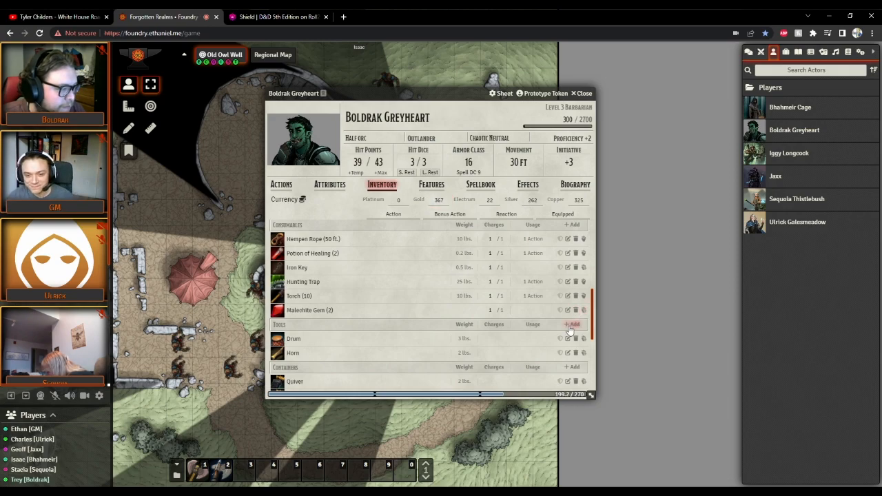
Delete the Jeweled Eye Patch from Boldrak's equipment, confirming the deletion.
click(576, 310)
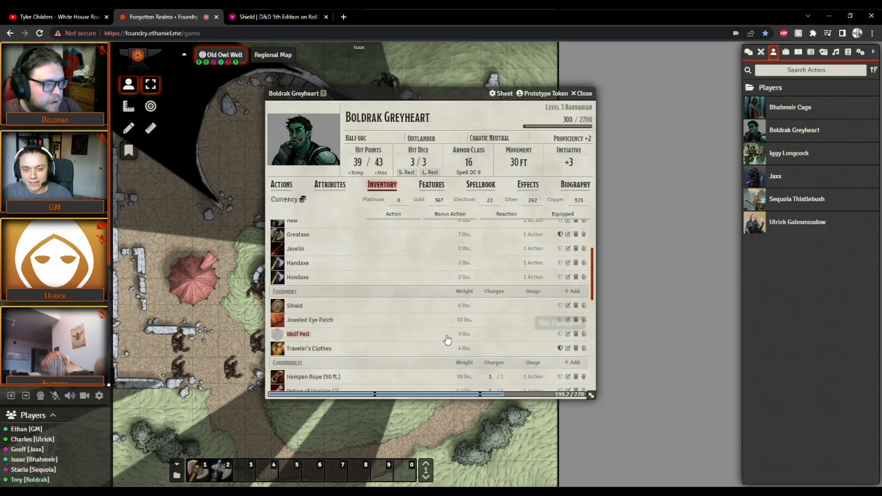
click(575, 319)
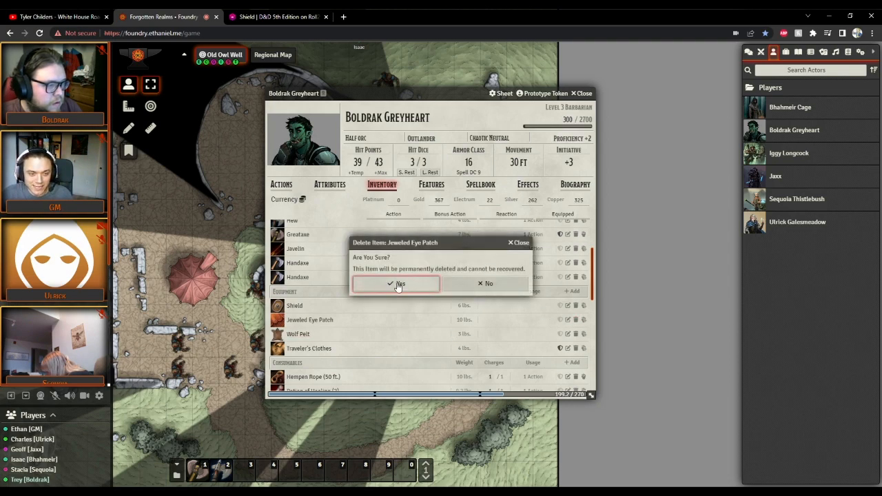
click(397, 283)
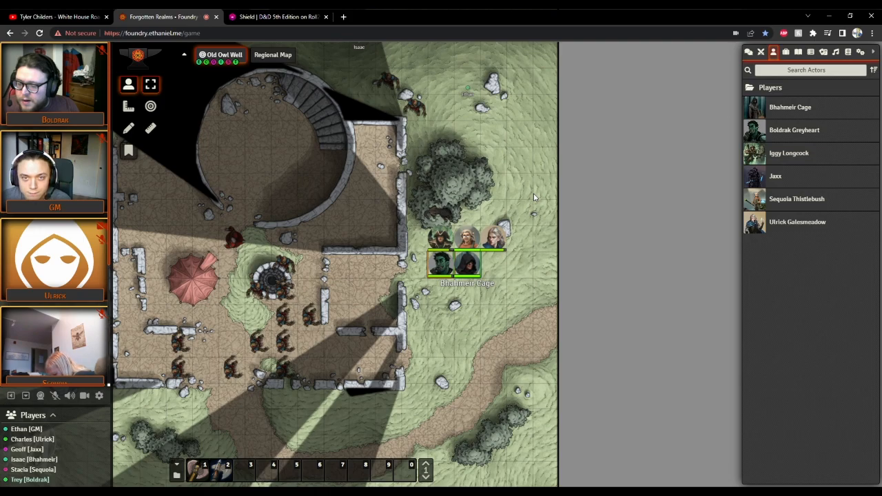
Switch from Phandalin to the Regional Map scene and bring up the chat log.
click(270, 54)
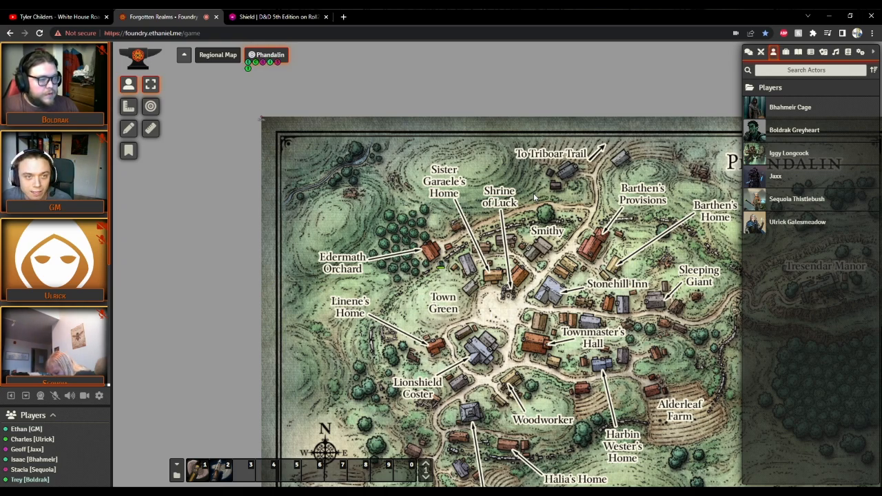
click(217, 54)
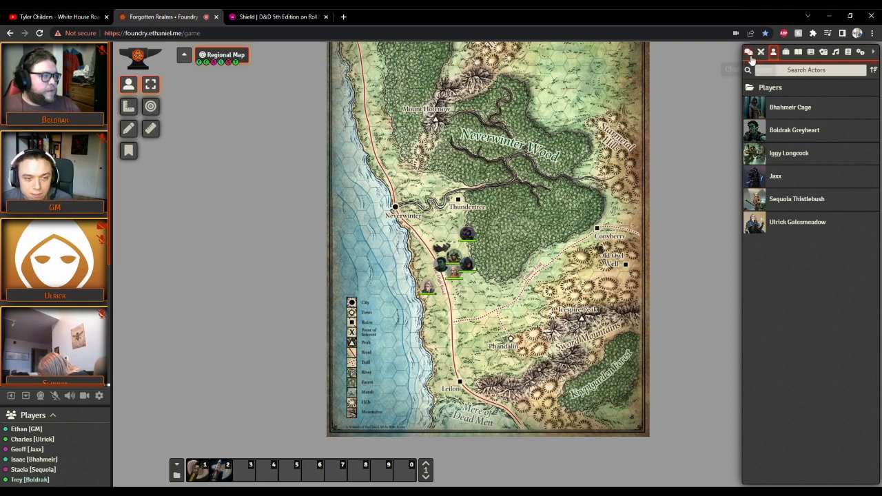
click(748, 52)
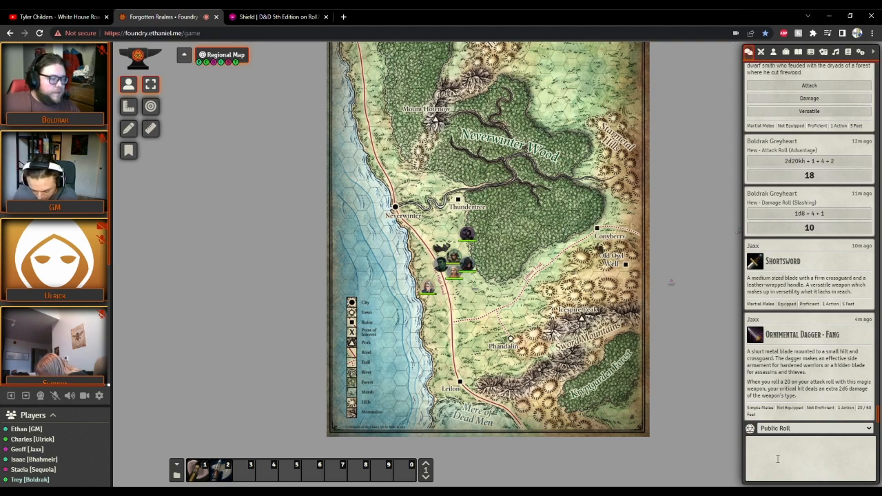
text(/r)
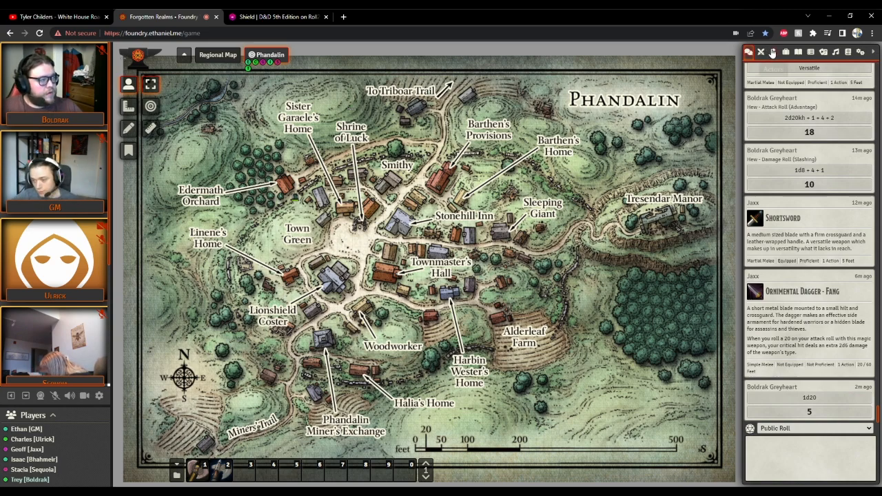
In a new Chrome tab, enter 220/5 in the address bar to get 44.
click(772, 52)
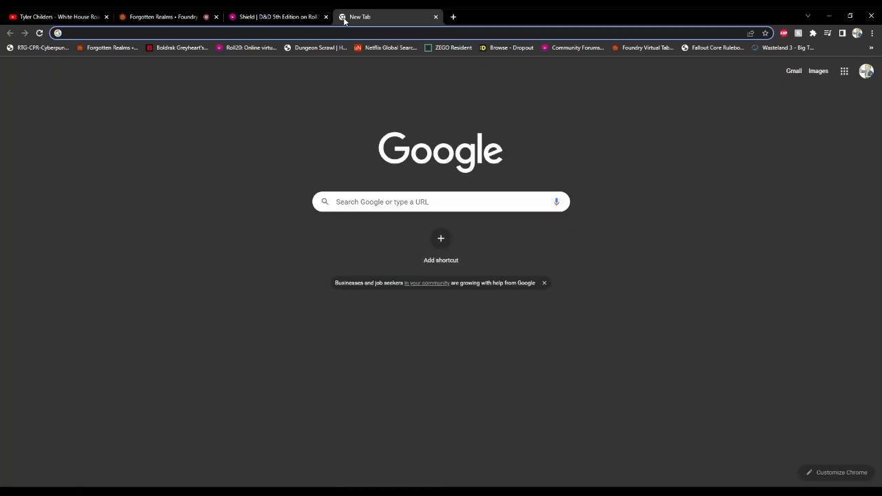
text(220)
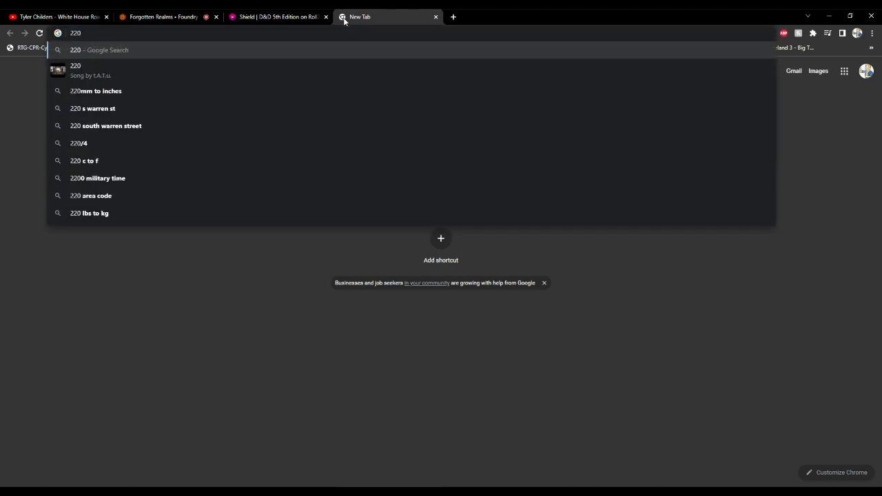
text(/)
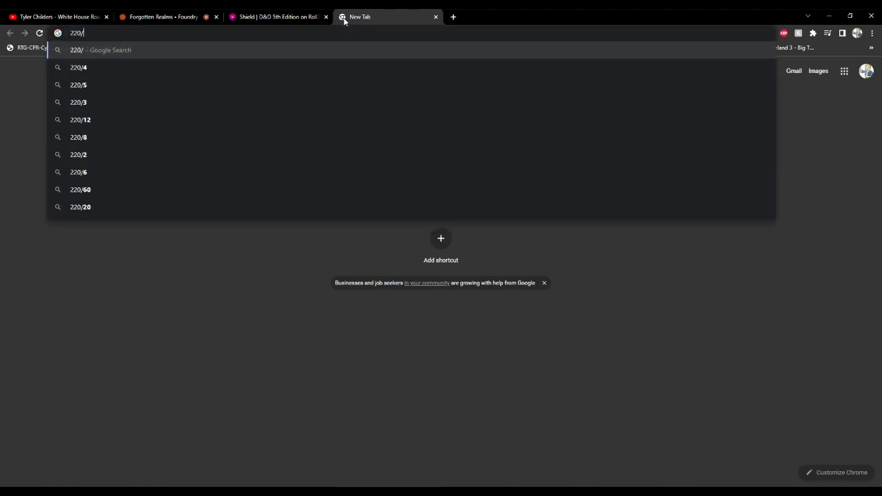
text(f)
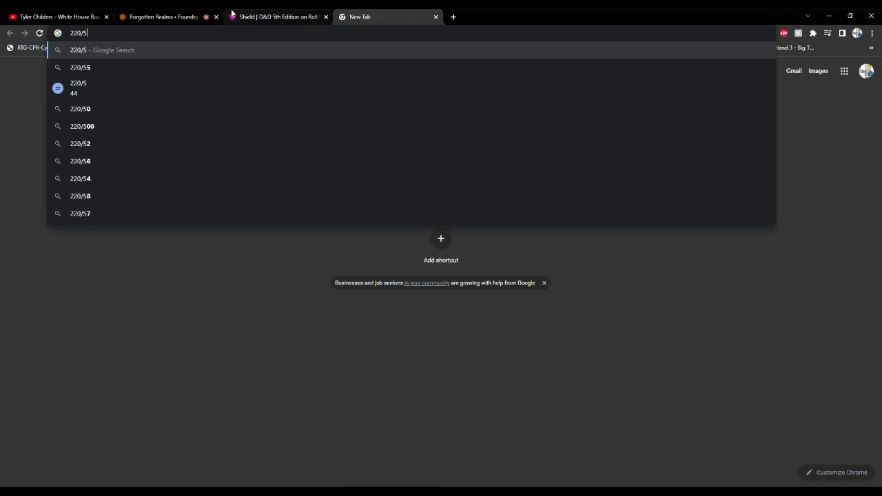
Back in Foundry, change Boldrak Greyheart's Gold field to 412.
click(166, 17)
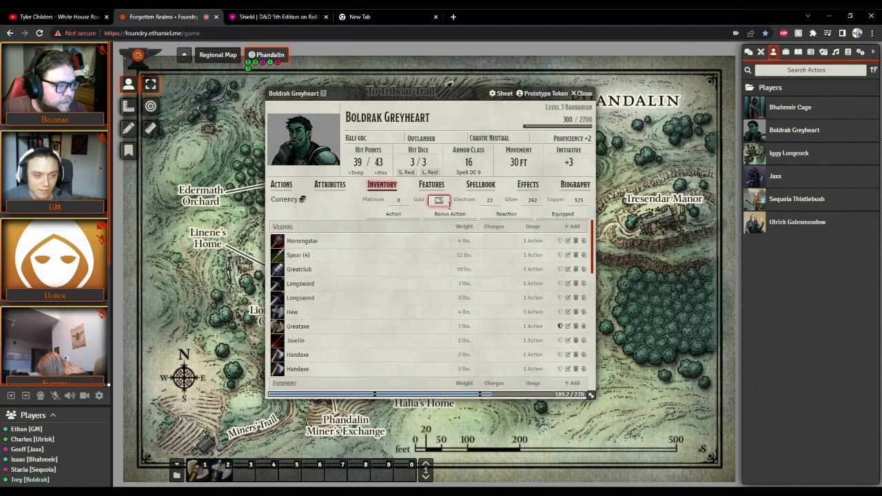
click(489, 200)
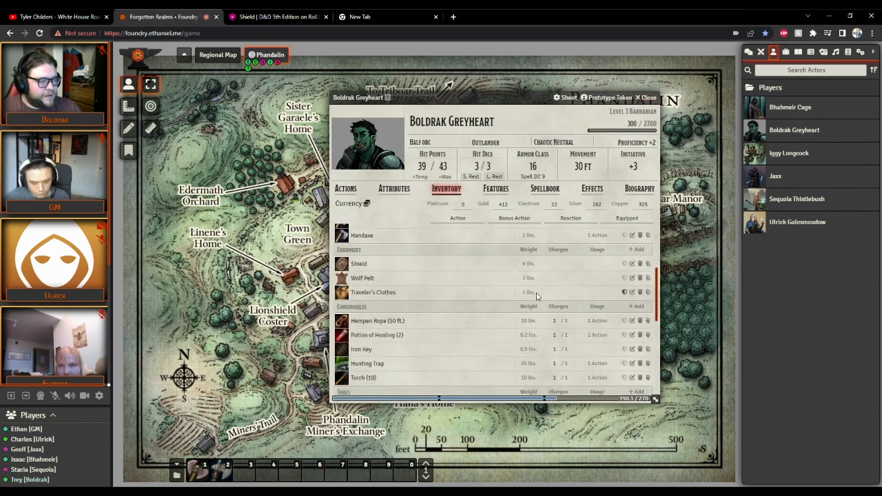
Scroll Boldrak's inventory down to the Containers section holding his quivers.
scroll(down, 3)
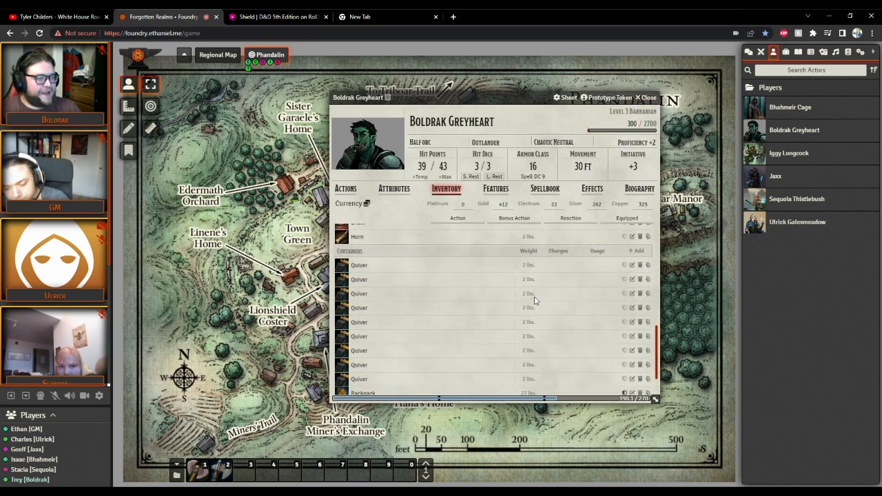
scroll(down, 3)
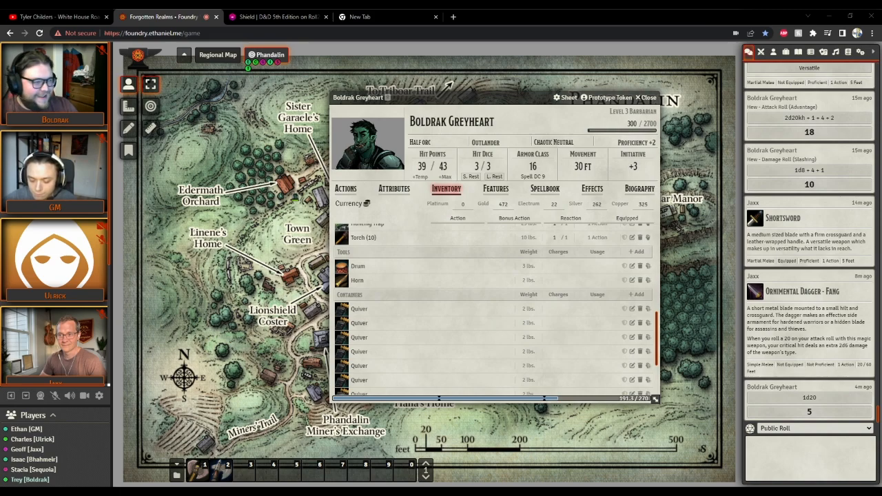
Delete two duplicate quivers from Boldrak's inventory, confirming each deletion.
scroll(down, 3)
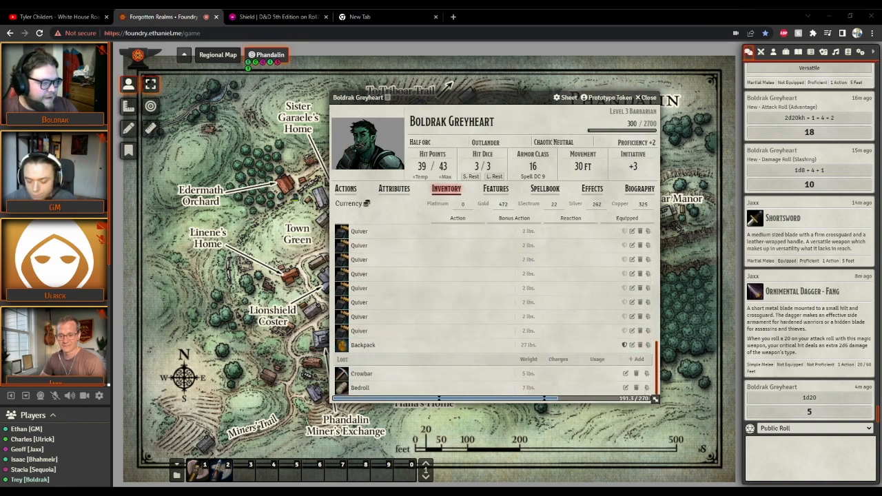
click(636, 231)
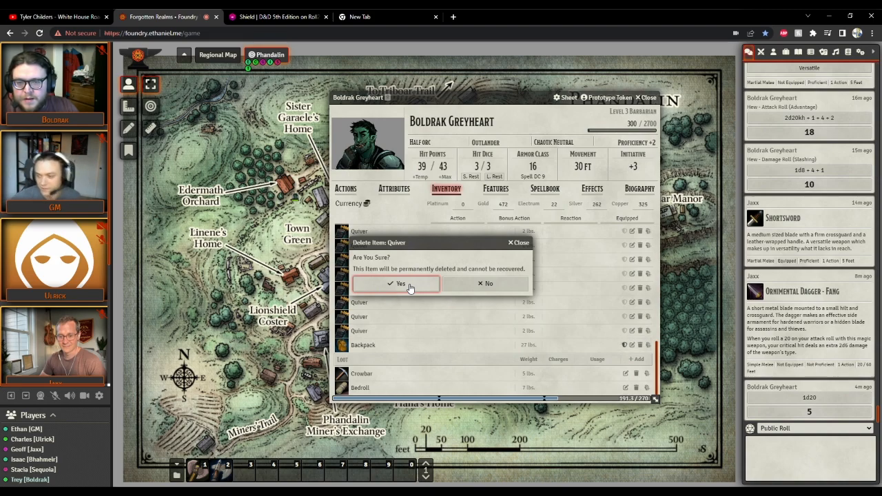
click(399, 283)
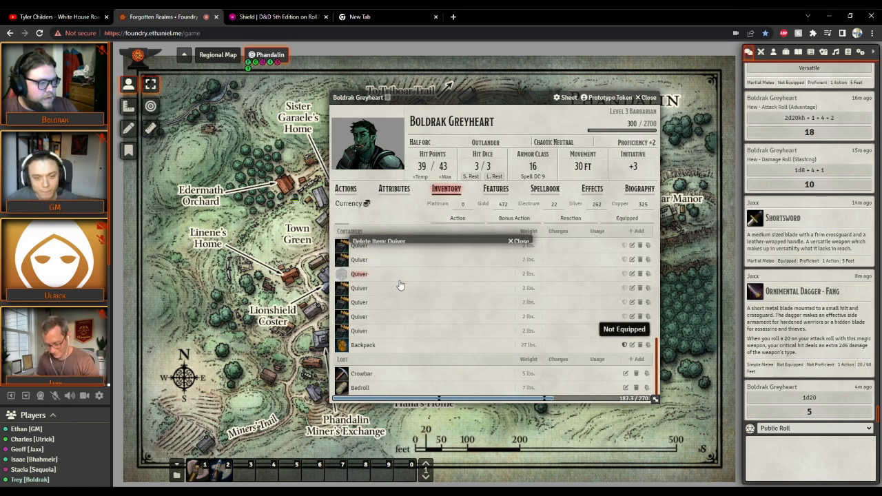
click(636, 259)
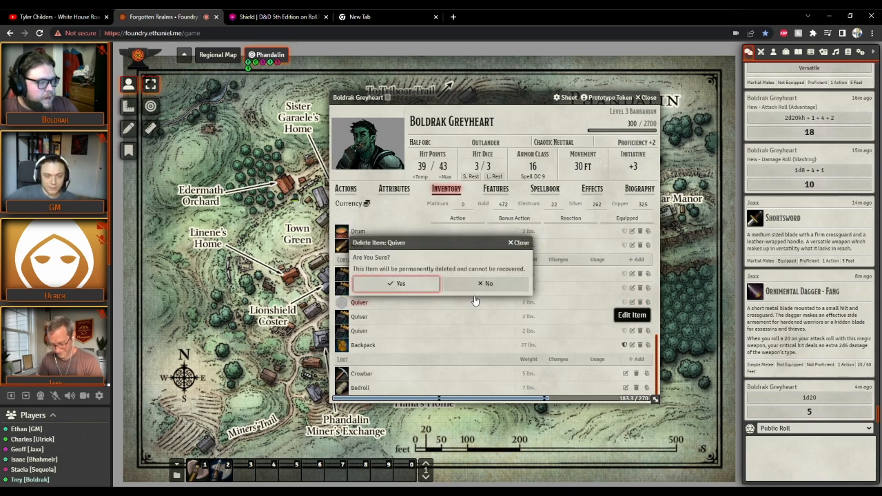
mouse_move(593, 301)
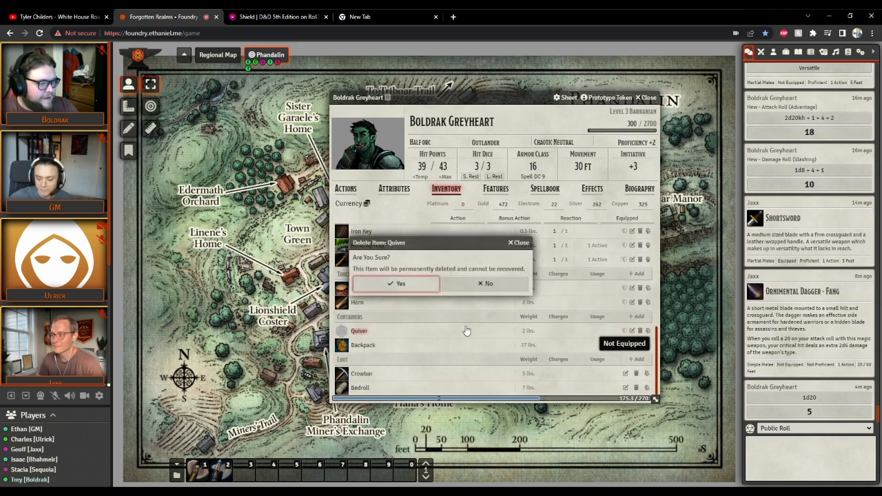
click(396, 283)
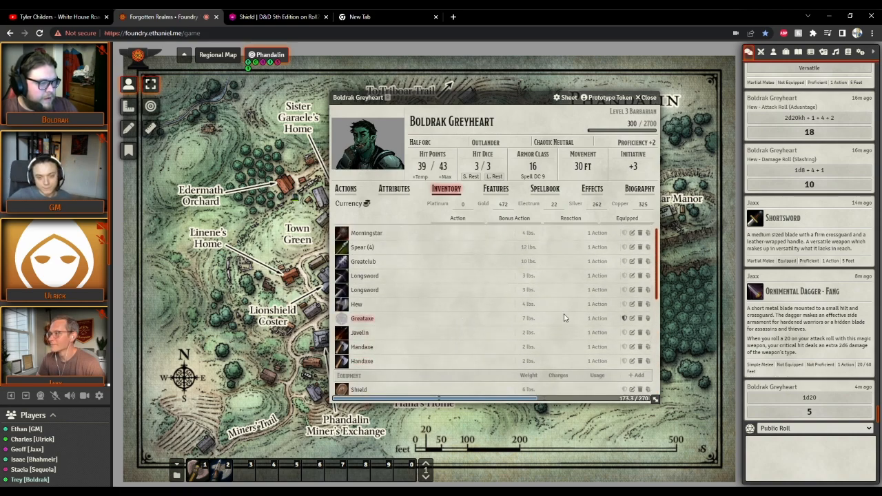
Delete the Longsword and Spear from Boldrak's weapons, then close the sheet.
click(647, 289)
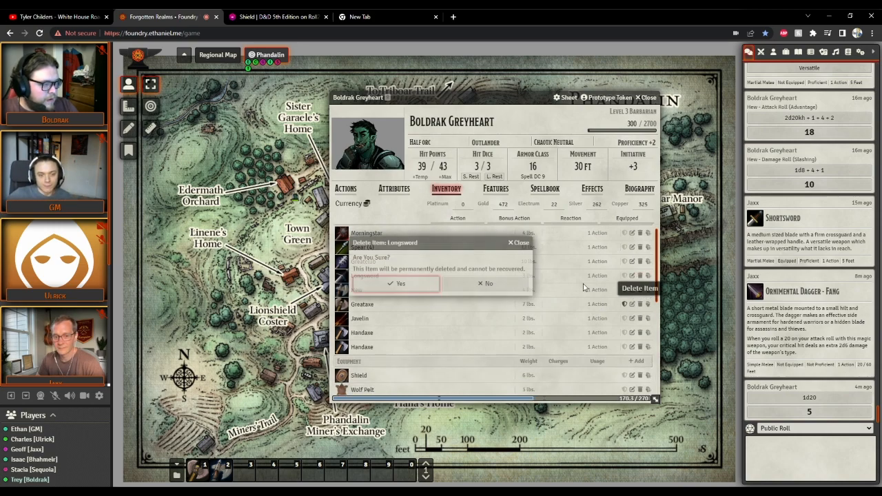
click(400, 283)
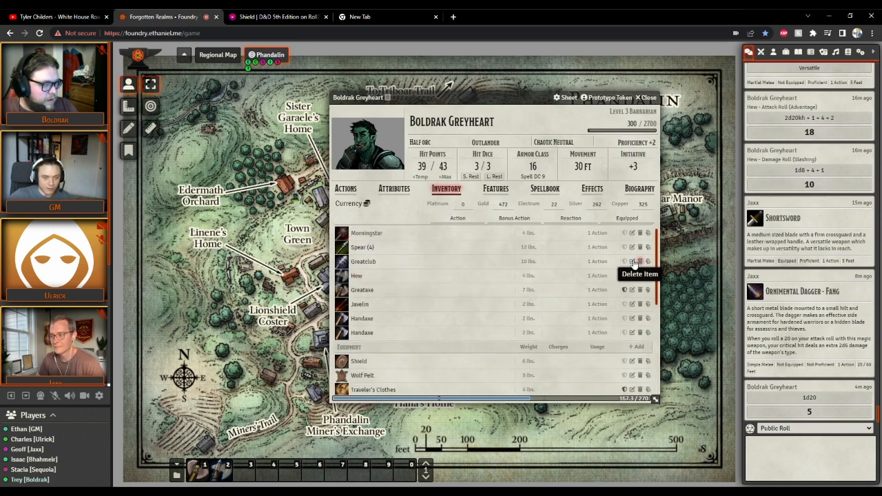
click(639, 247)
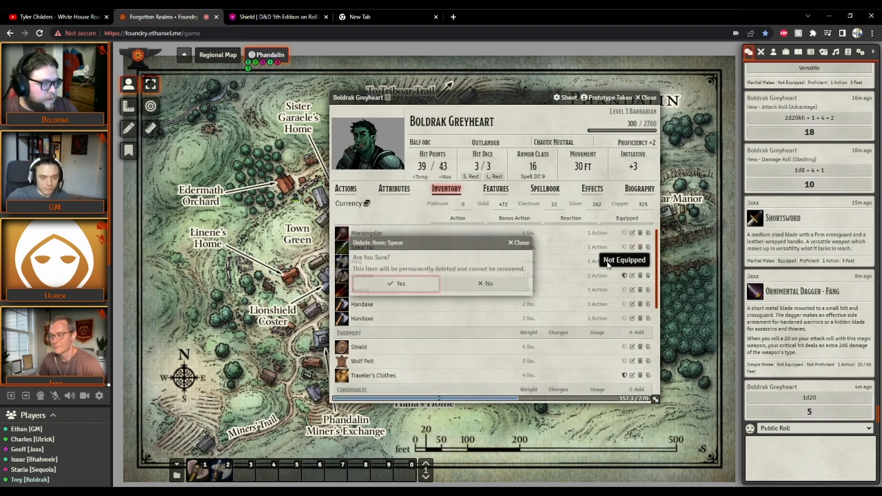
click(399, 283)
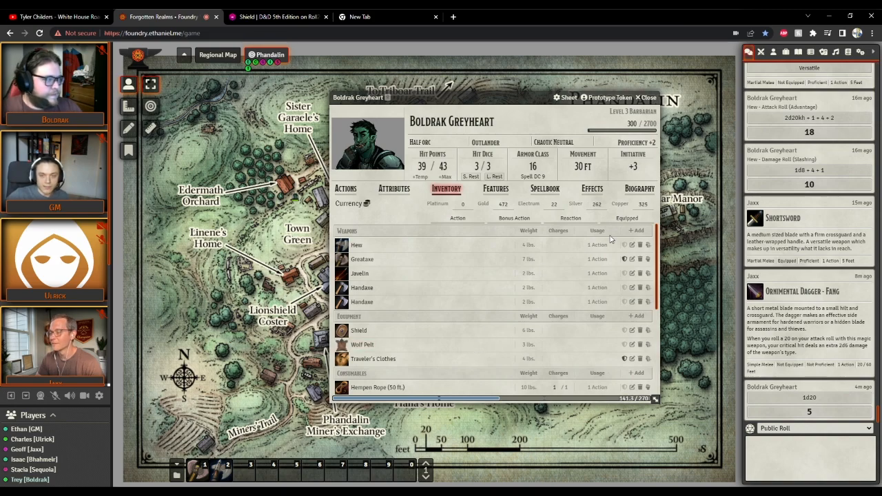
click(646, 97)
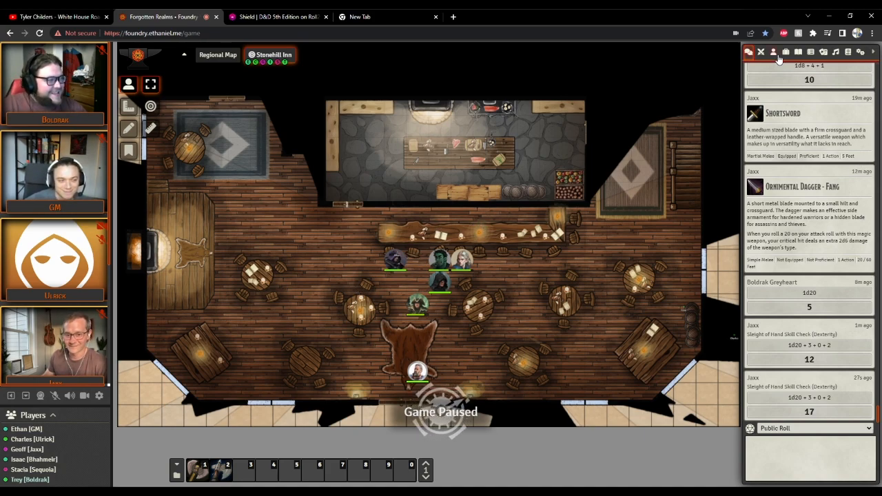
Set Boldrak Greyheart's silver to 250 and close his character sheet.
click(773, 51)
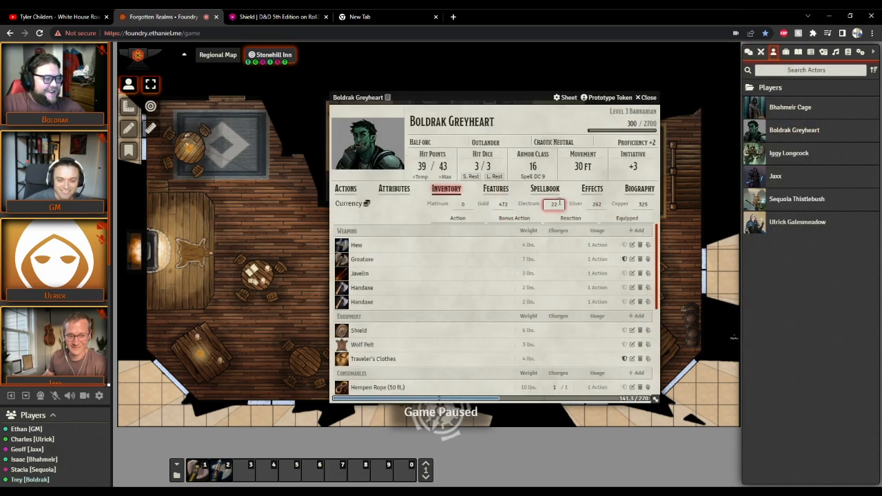
click(597, 203)
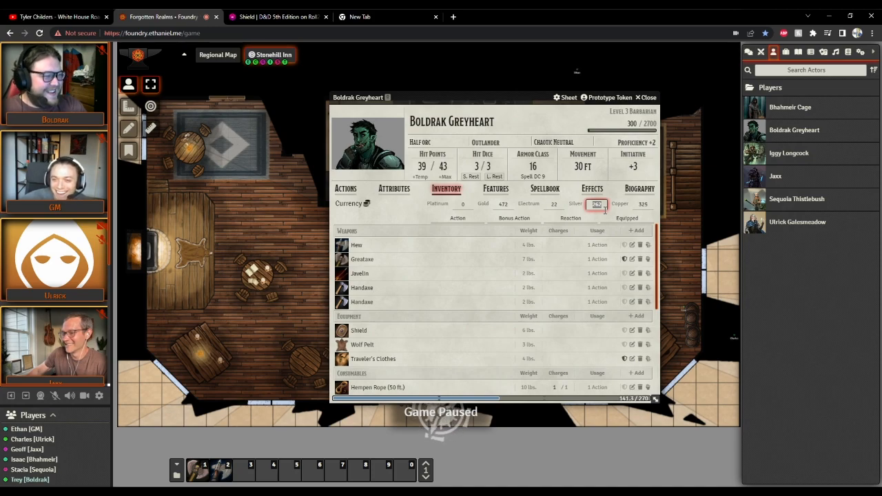
text(250)
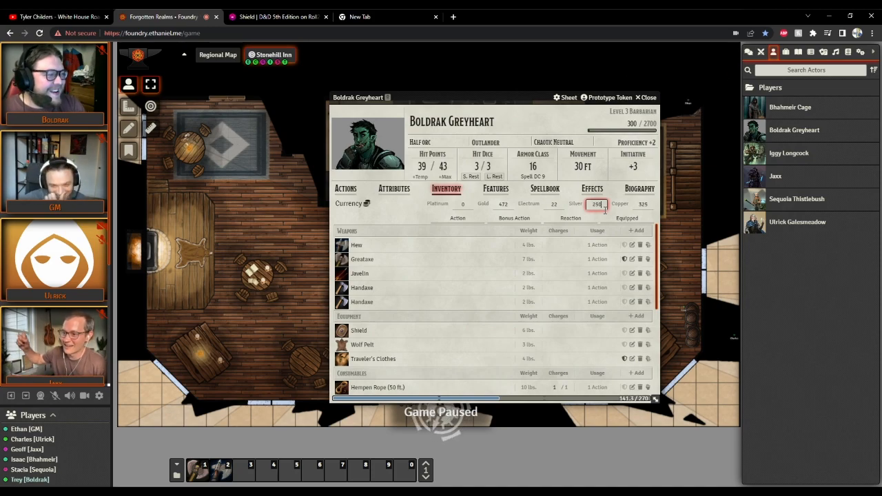
click(645, 97)
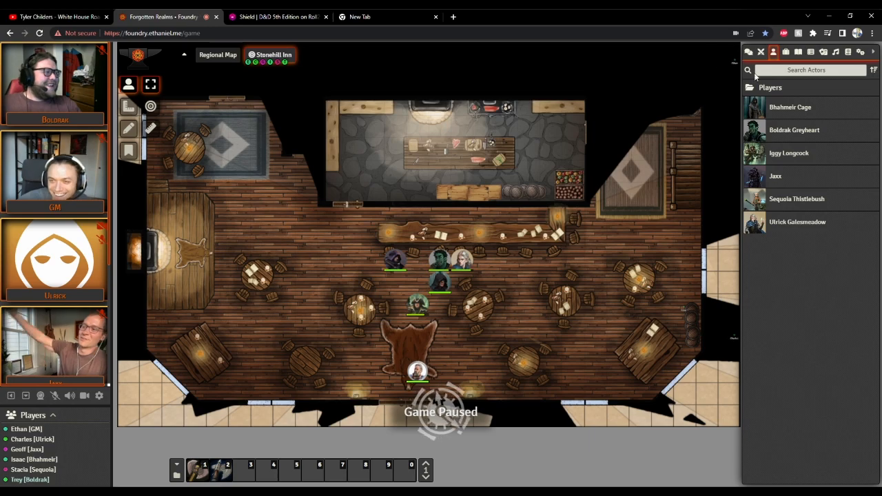
Show the chat log with Ulrick's Blindness/Deafness card and the Cultist's Constitution save of 16.
click(748, 51)
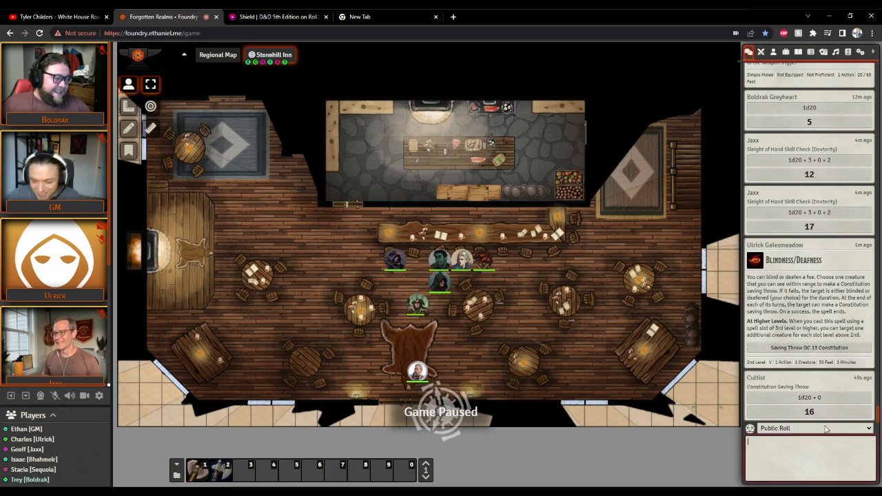
Type /1 in chat while the 1d4 rolls post (cultist 4, Boldrak 2, Bhahmeir 3), then focus the chat box.
text(/1)
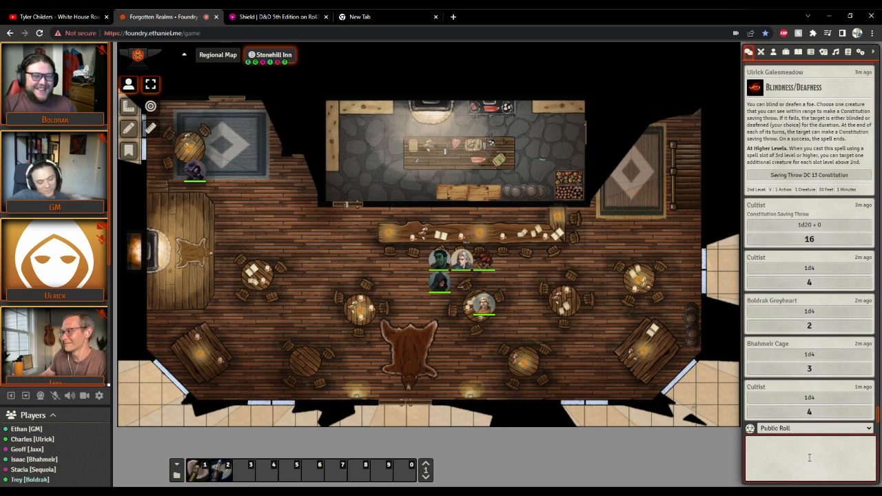
click(806, 455)
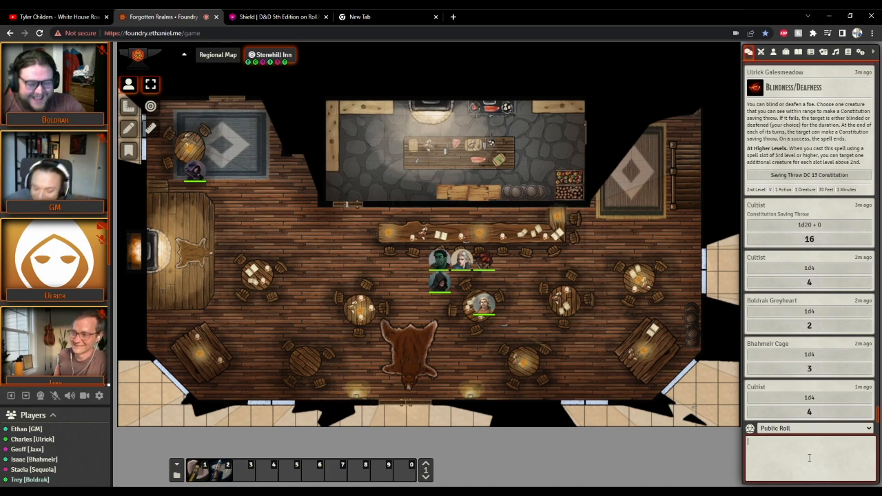
Roll 1d4 twice for Boldrak with /r 1d4, getting 4 and 3.
text(/r 1)
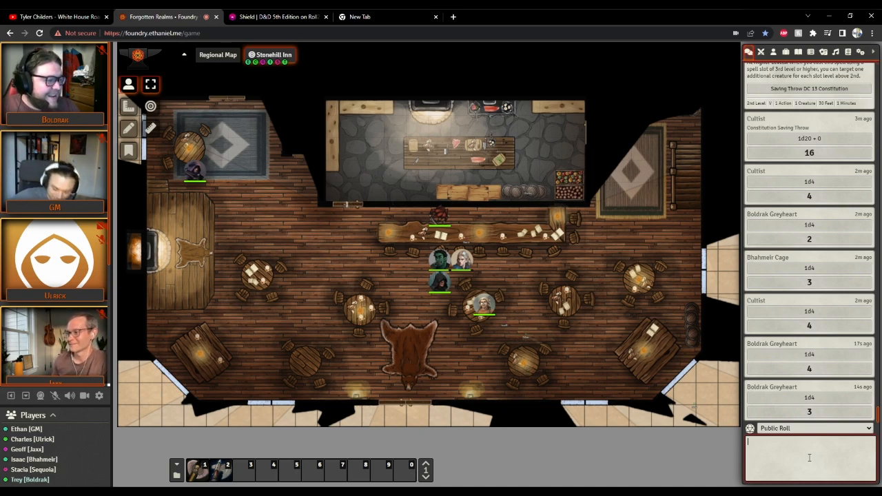
click(773, 52)
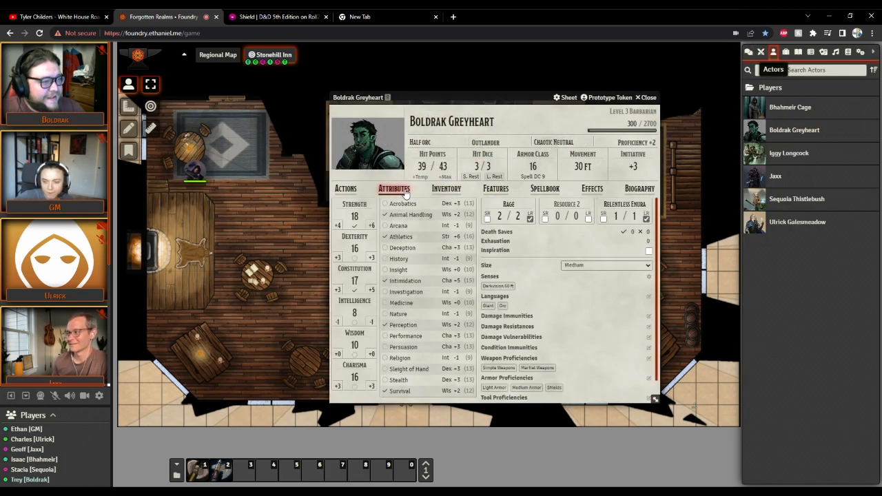
Roll a normal Survival check of 14 for Boldrak and close his character sheet.
click(400, 390)
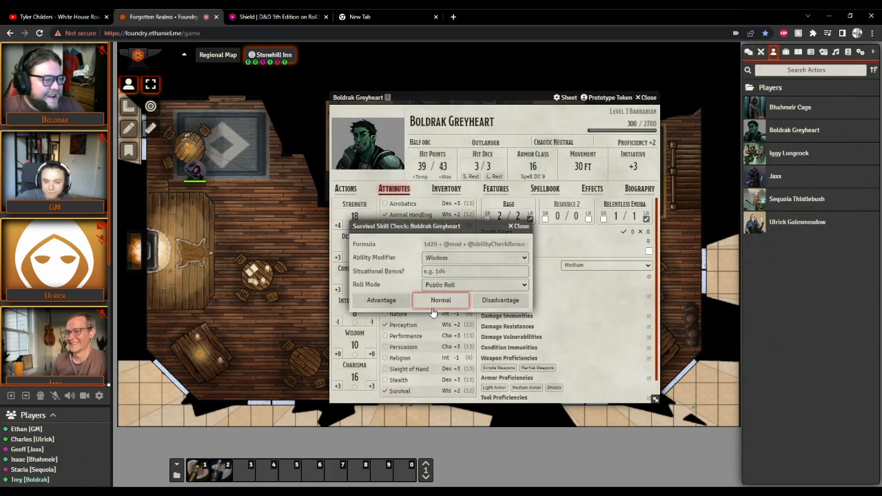
click(440, 300)
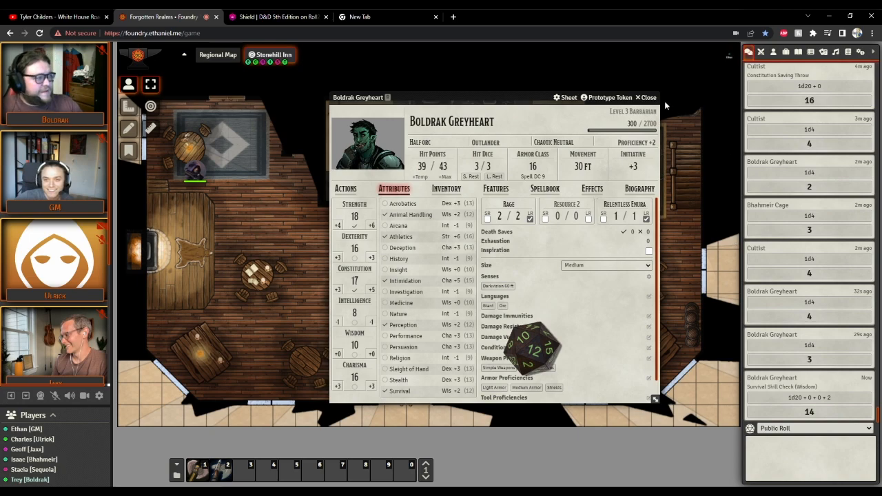
click(646, 97)
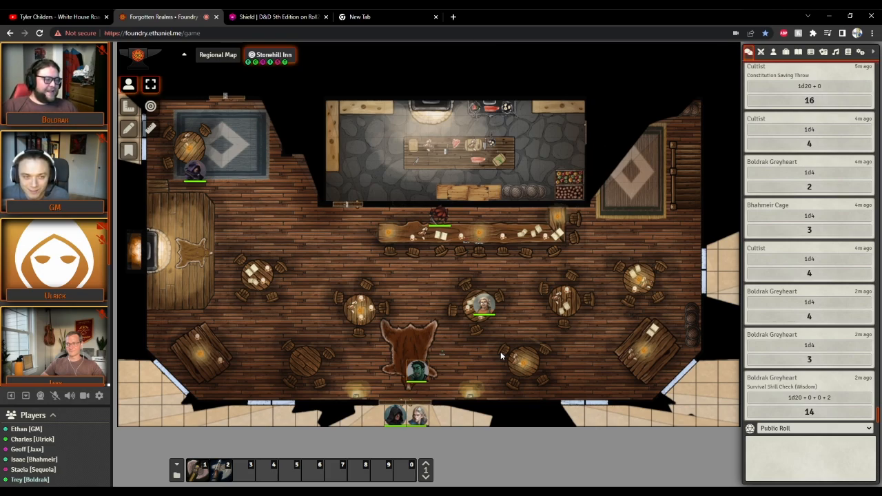
Bring up the actor list to reopen Boldrak Greyheart's character sheet.
click(270, 55)
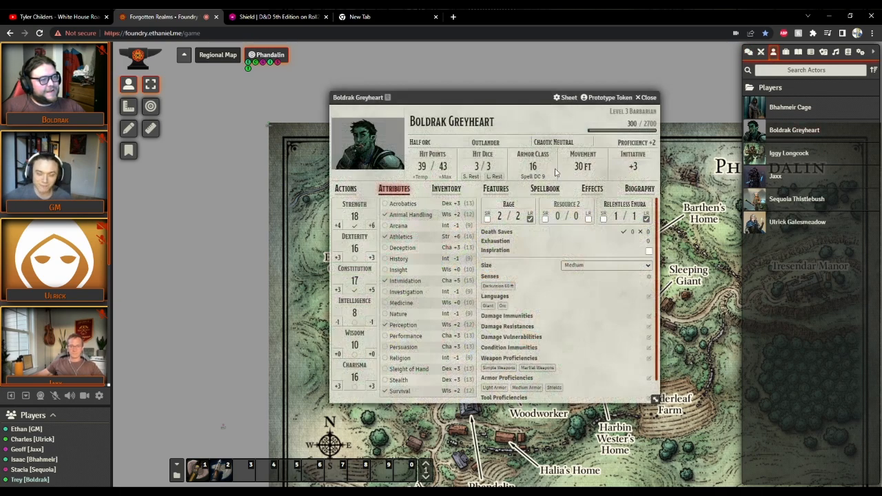
Roll a normal Perception check for Boldrak Greyheart (result 4), then close his sheet.
click(398, 324)
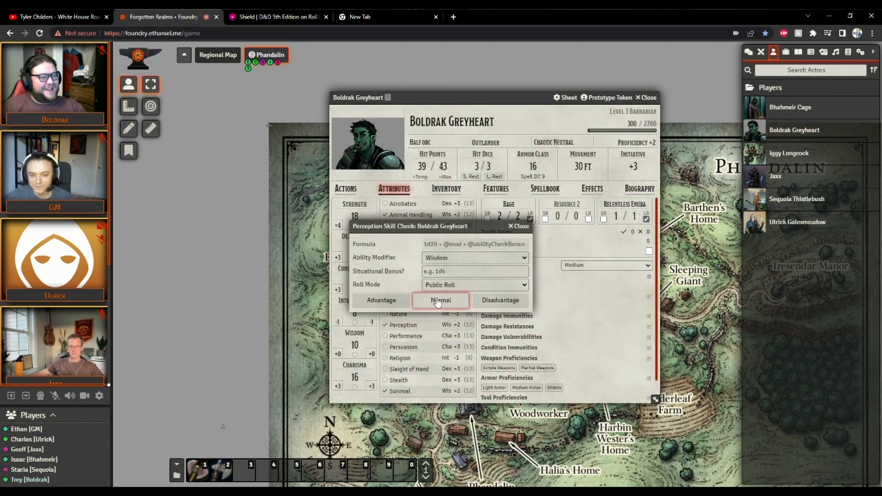
click(441, 299)
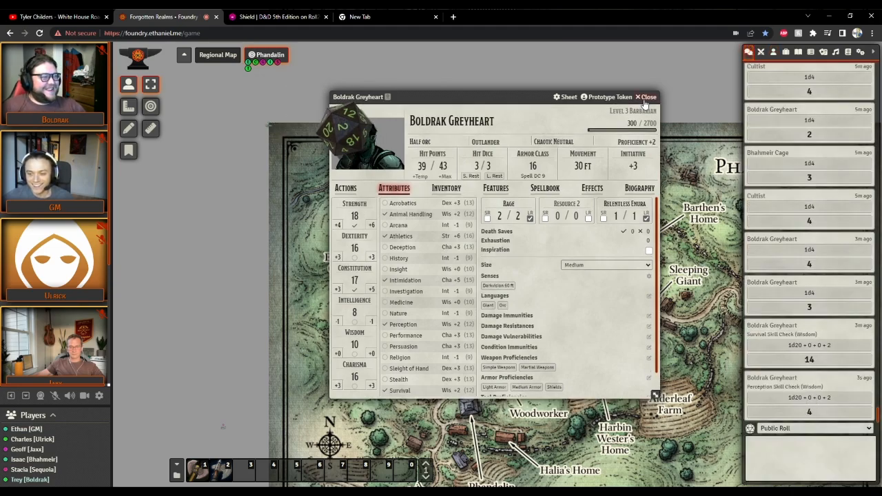
click(646, 96)
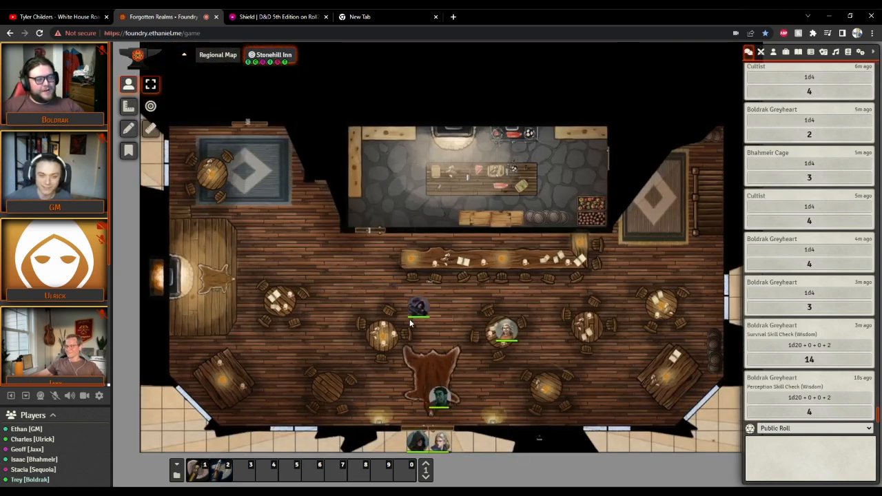
Reopen Boldrak Greyheart's sheet and bring up his Long Rest prompt.
drag(418, 306, 462, 330)
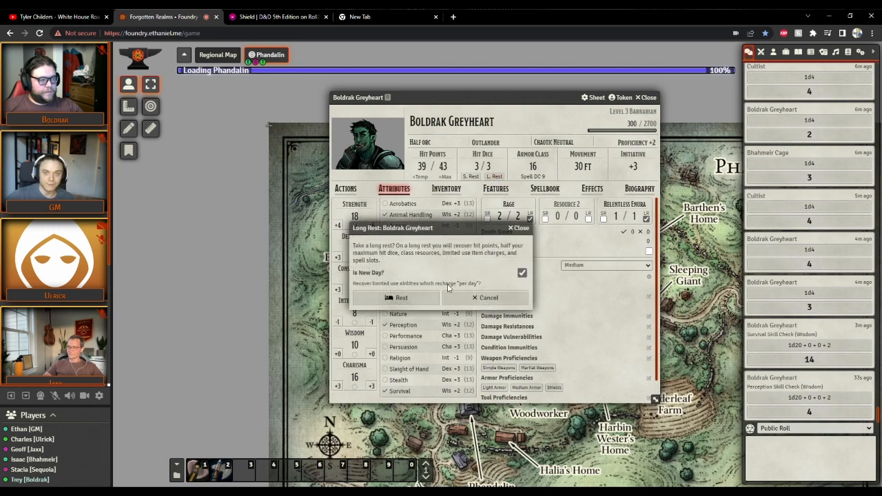
Confirm Boldrak's long rest, restoring 43 of 43 hit points, and close his sheet.
click(396, 297)
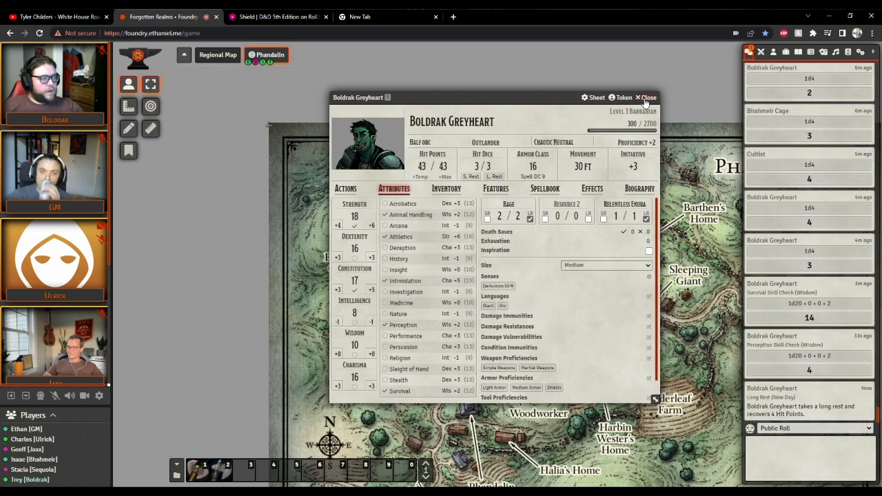
click(645, 97)
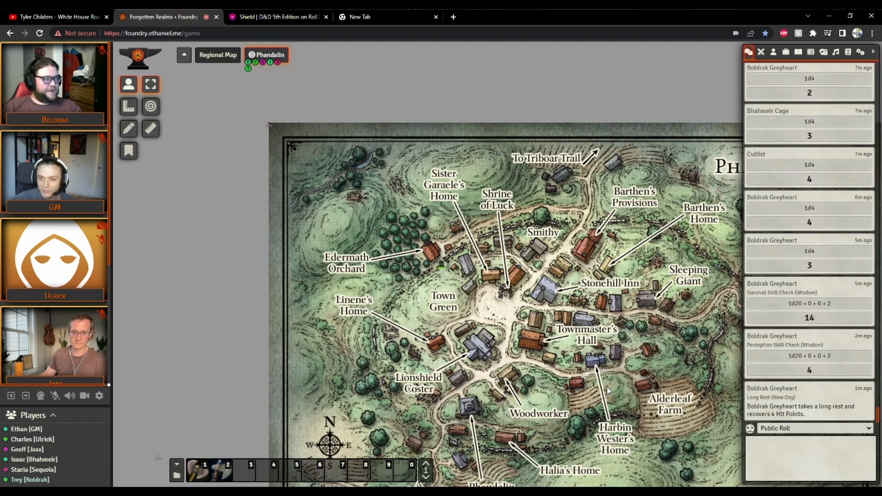
Open Boldrak's sheet at the Inventory tab to post the Folding Chair to chat.
click(773, 51)
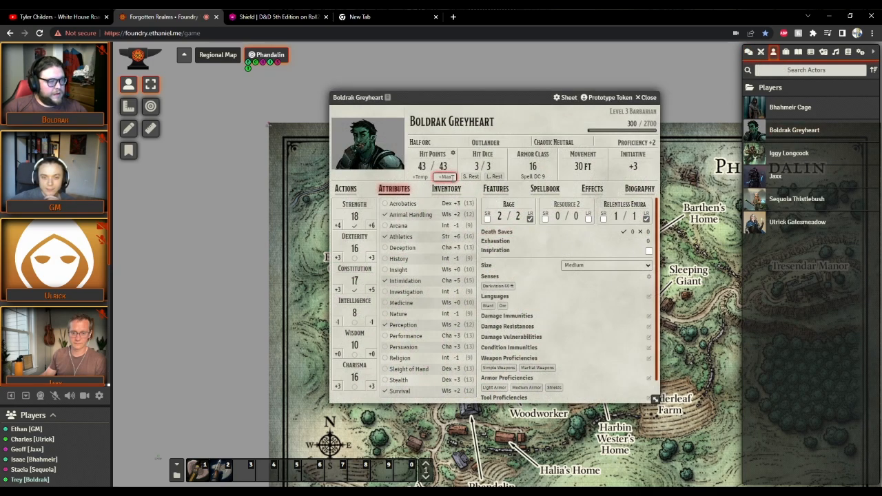
click(446, 188)
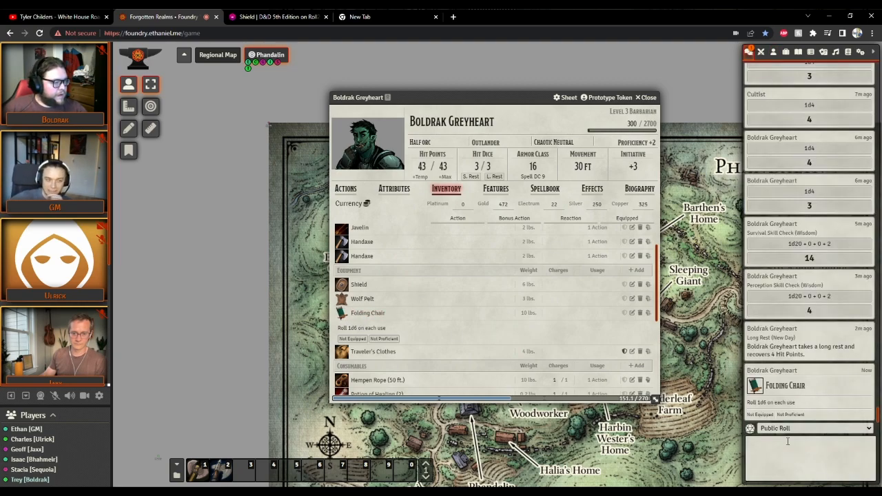
Enter a /r 1d4 roll in the chat box.
click(806, 443)
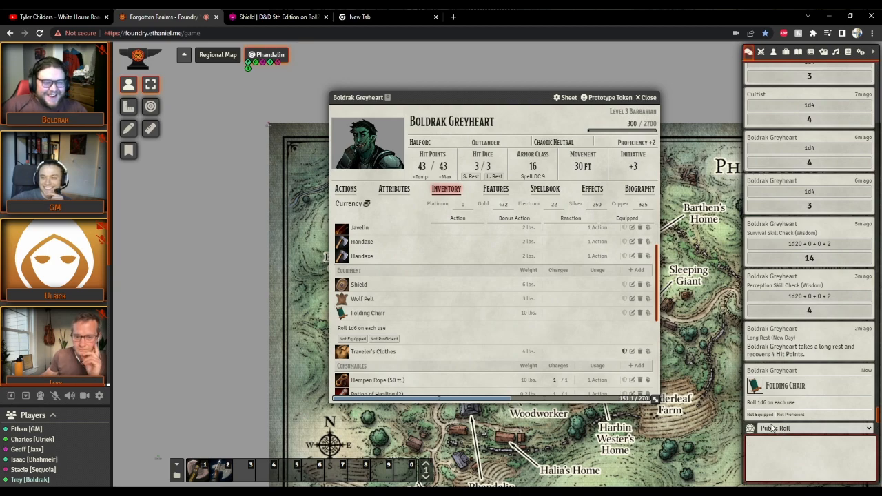
text(/r)
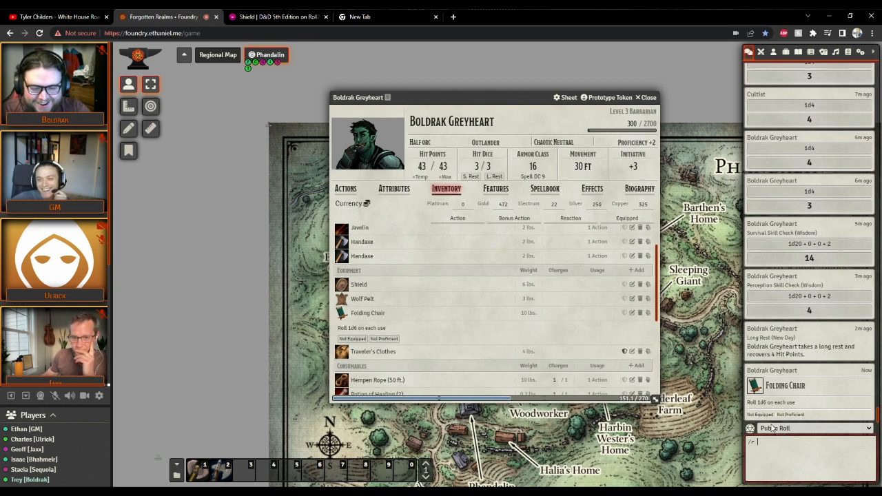
text(1d4)
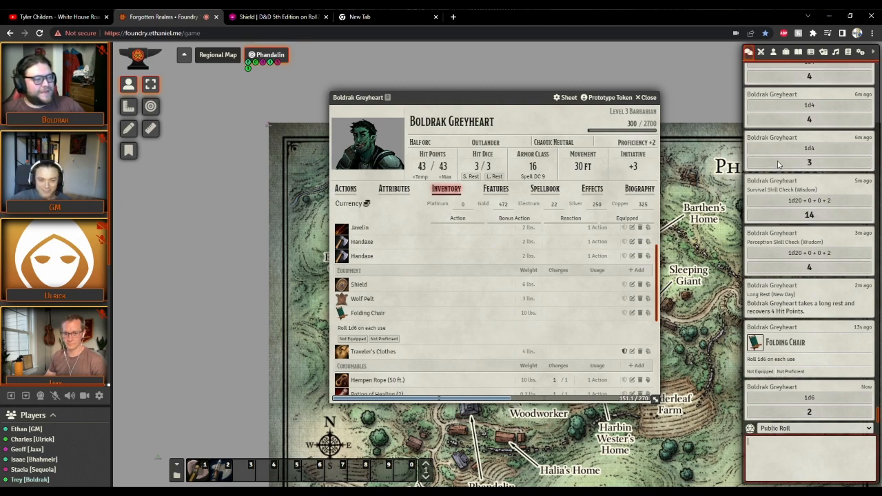
Set Boldrak's gold to 462 and close his character sheet.
click(502, 204)
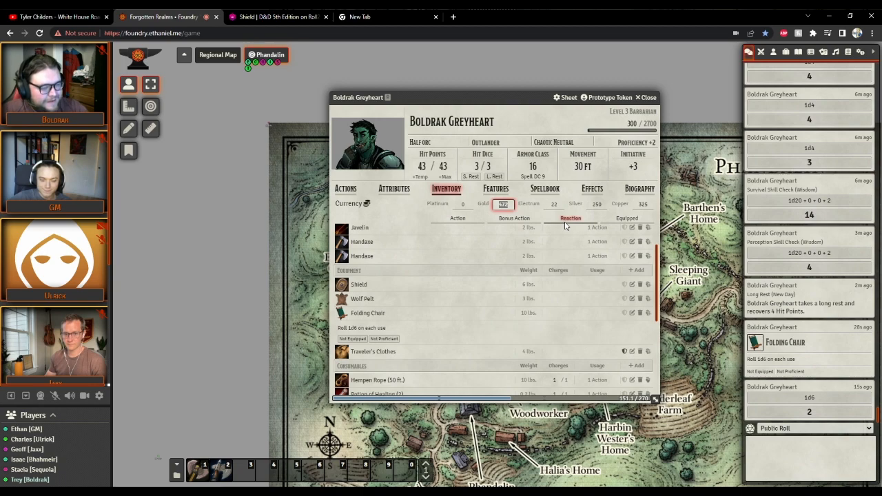
text(462)
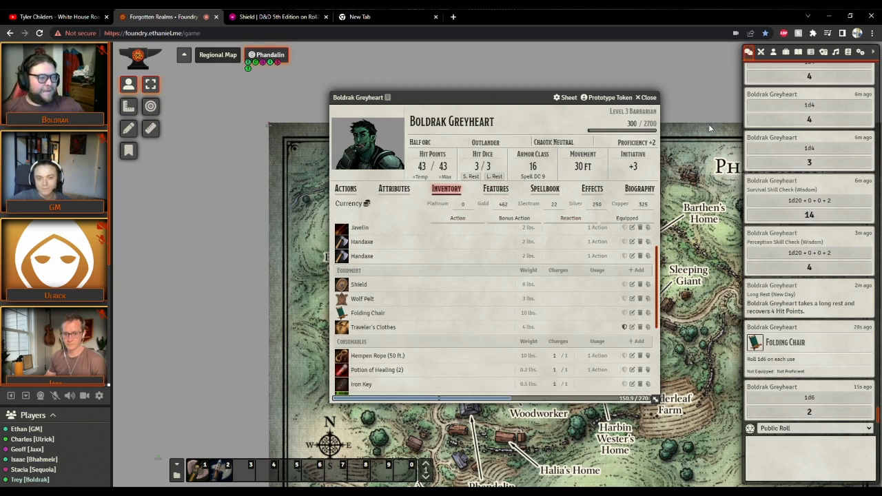
click(646, 97)
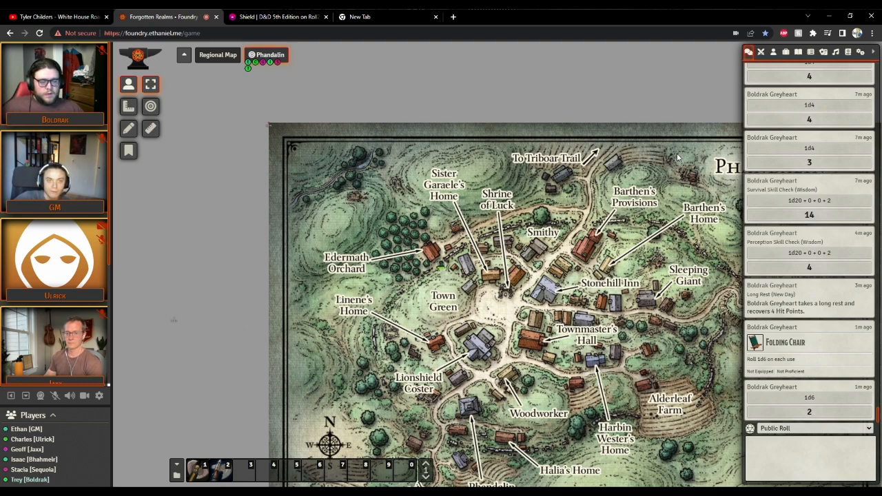
click(218, 54)
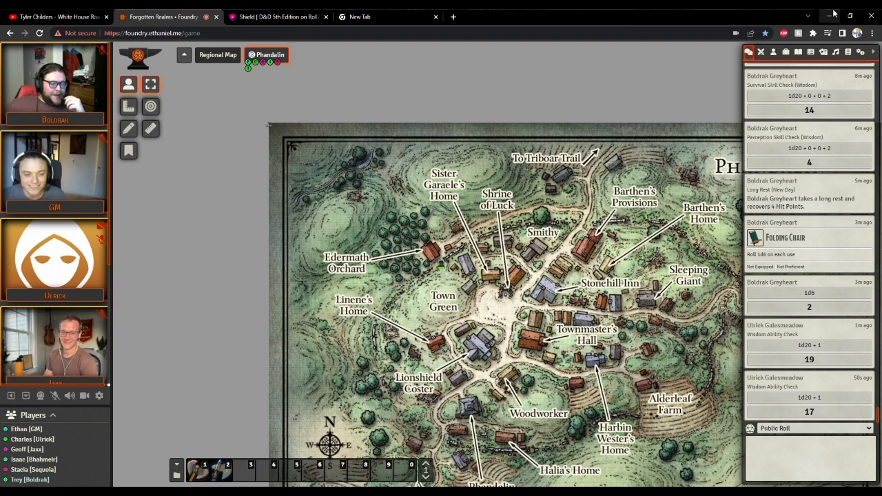
Activate the Regional Map and reopen Boldrak Greyheart's sheet on the Features tab.
click(218, 54)
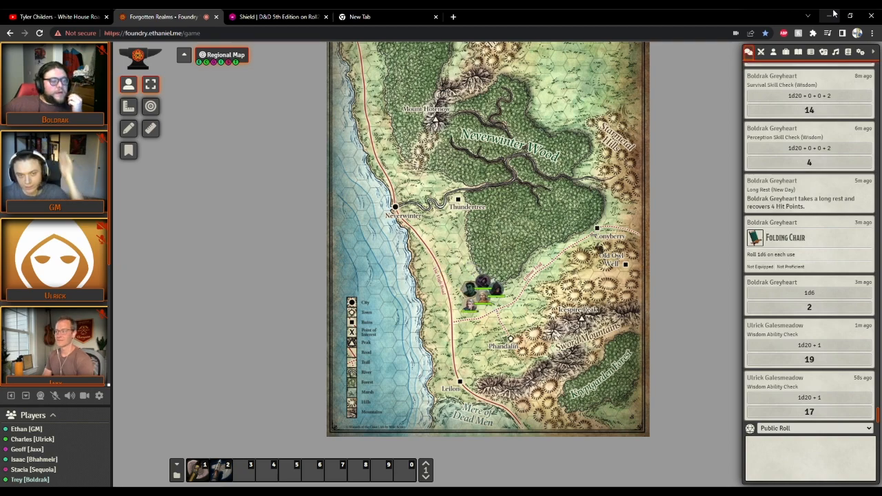
drag(482, 289, 502, 310)
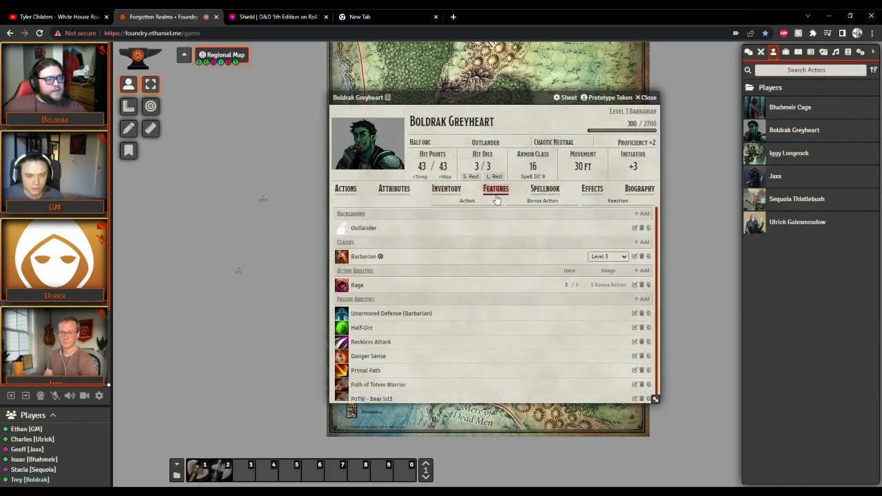
Expand Boldrak's Outlander background description, then close his sheet.
click(364, 228)
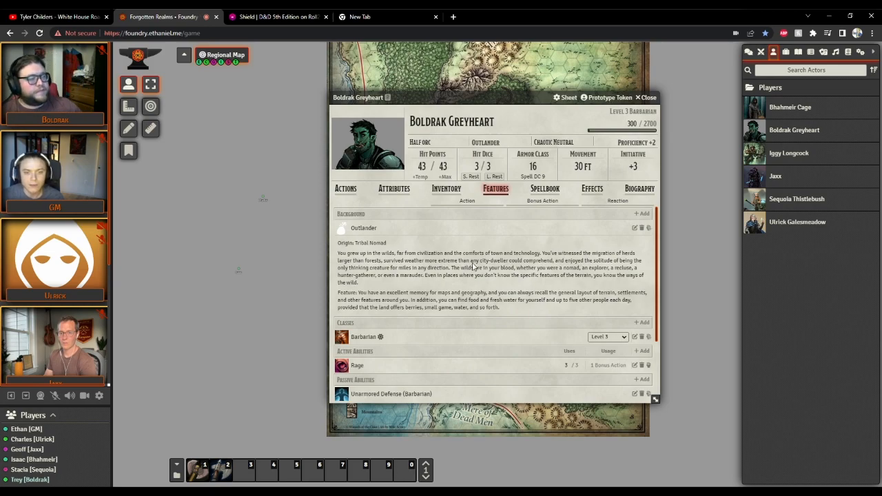
click(646, 97)
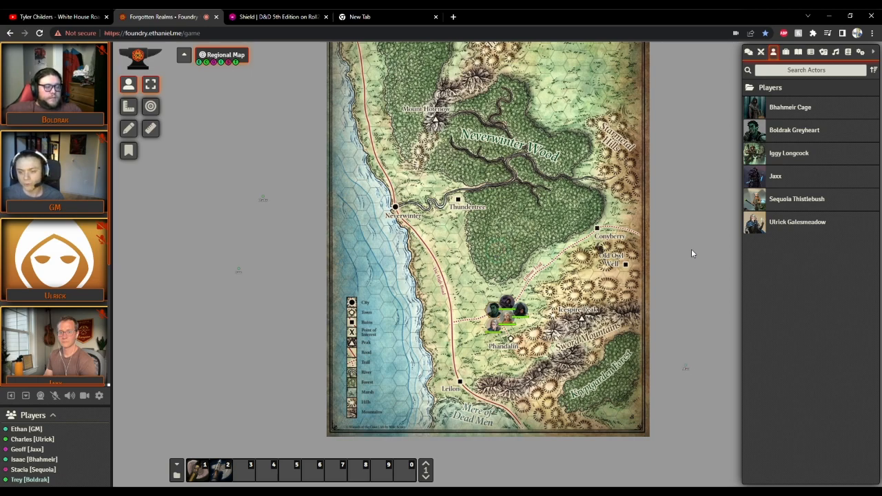
mouse_move(666, 87)
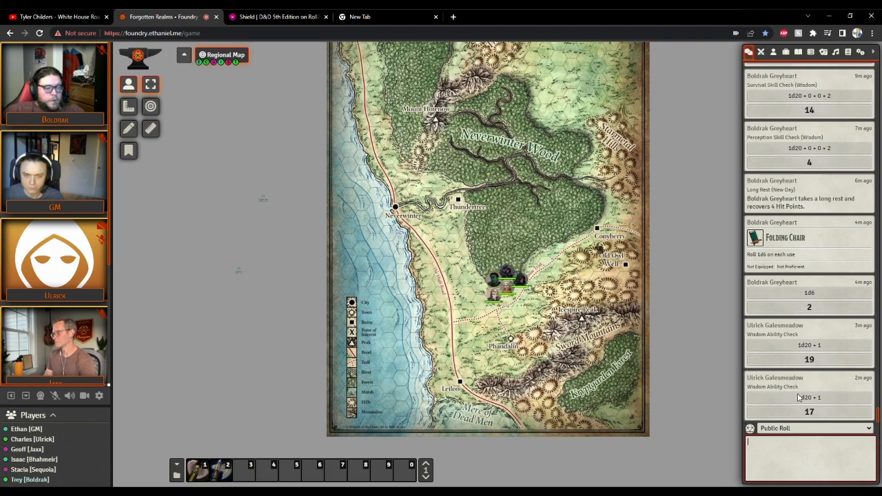
Roll /r 1d20 in chat for Boldrak (result 5) and follow the switch to Cragmaw Castle.
text(/r 1)
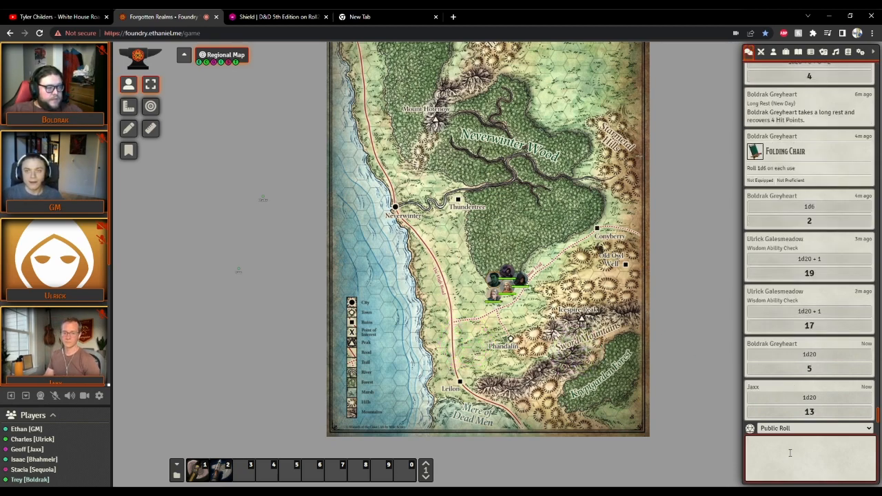
click(806, 455)
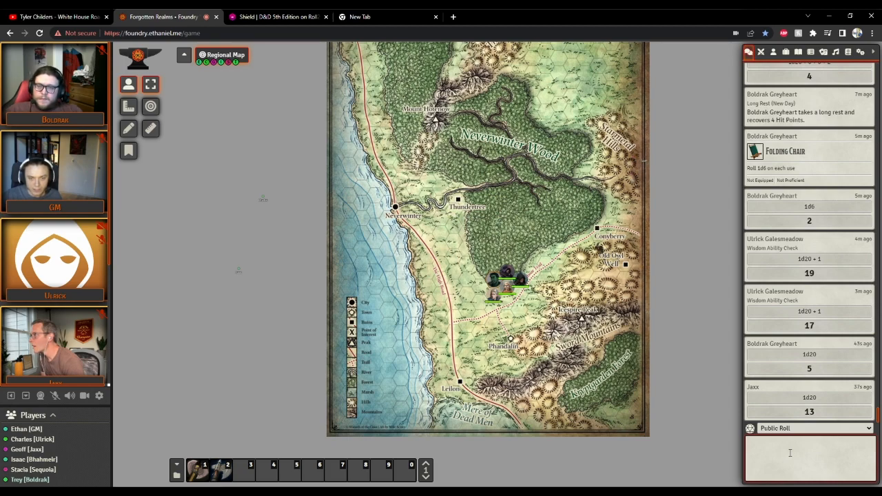
click(792, 454)
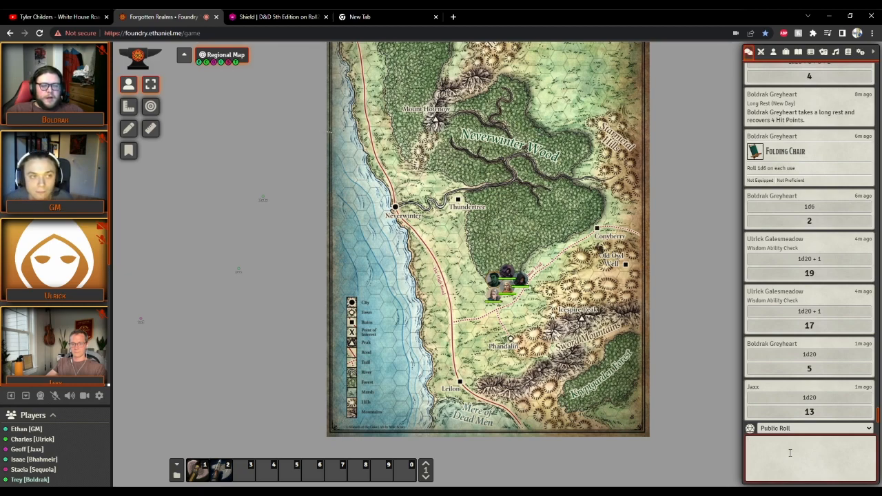
click(227, 55)
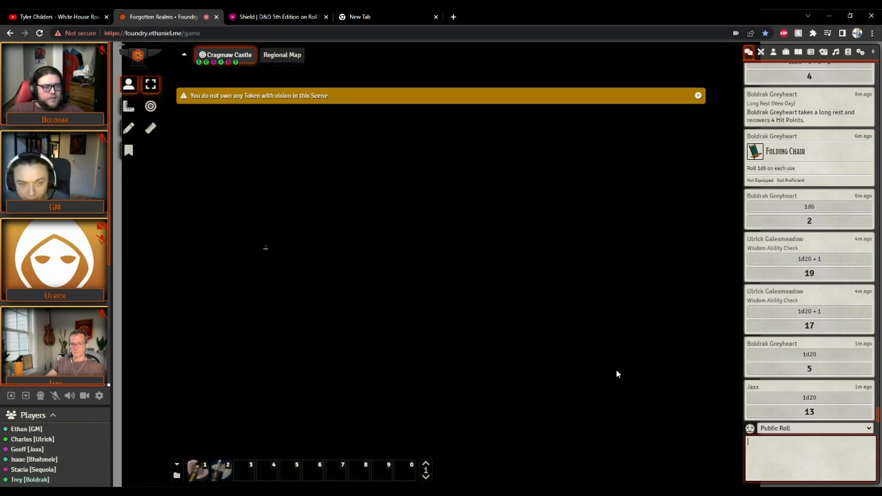
click(697, 95)
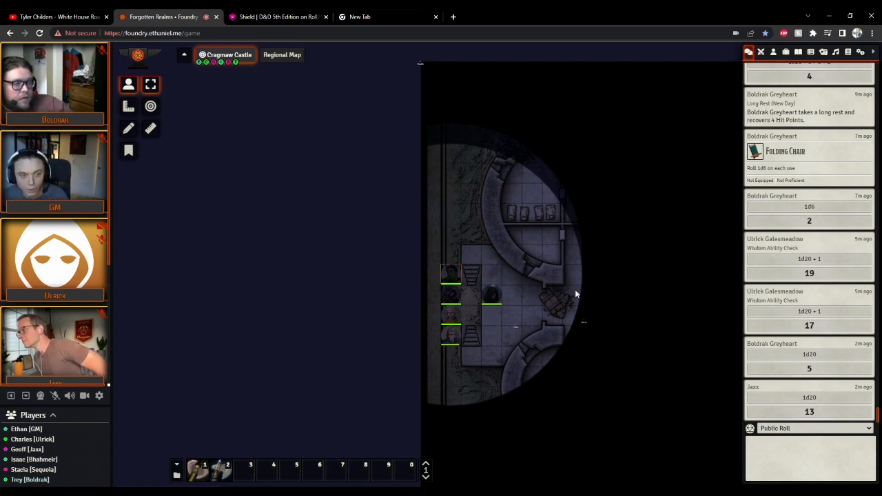
drag(576, 295, 500, 283)
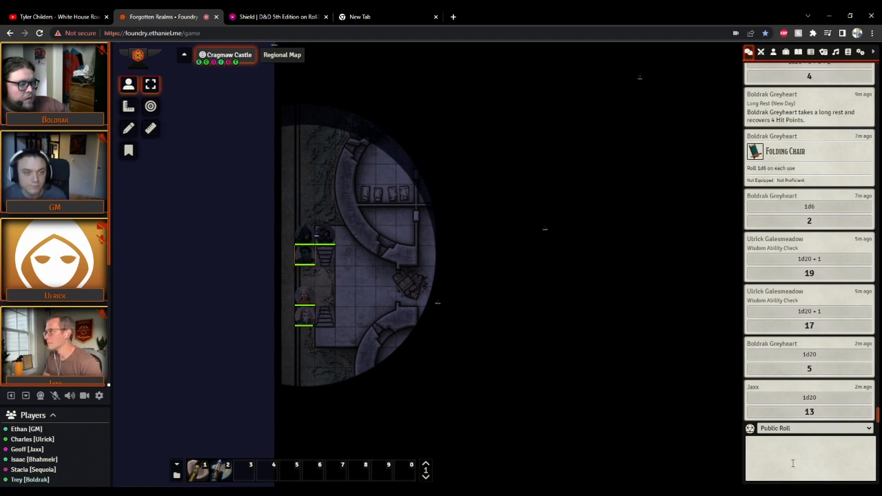
Roll Boldrak's Stealth check (20) from his sheet and view the chat log.
click(773, 51)
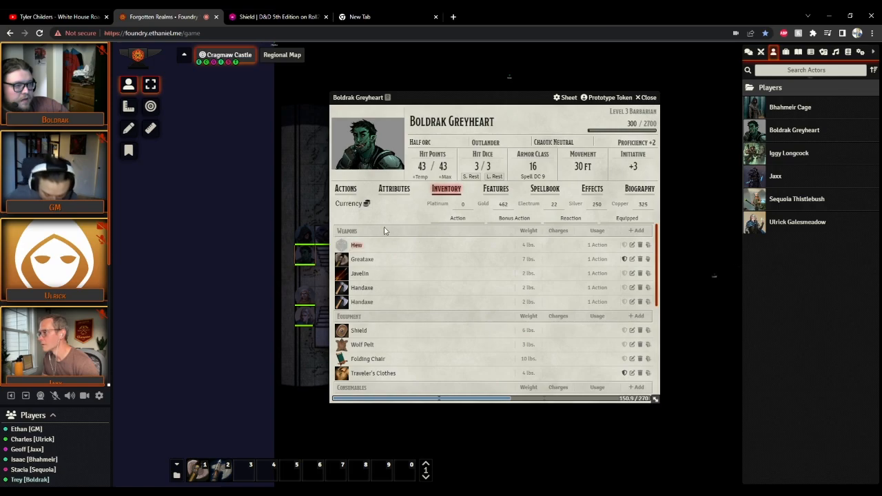
click(394, 188)
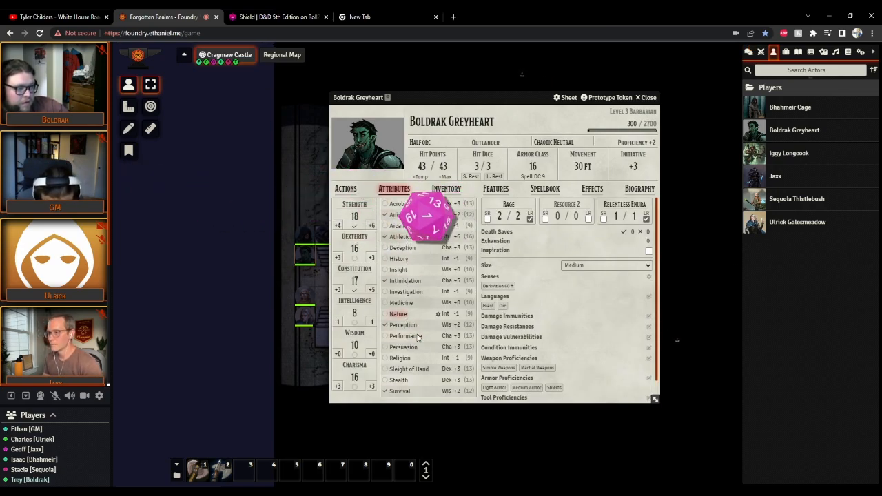
click(398, 379)
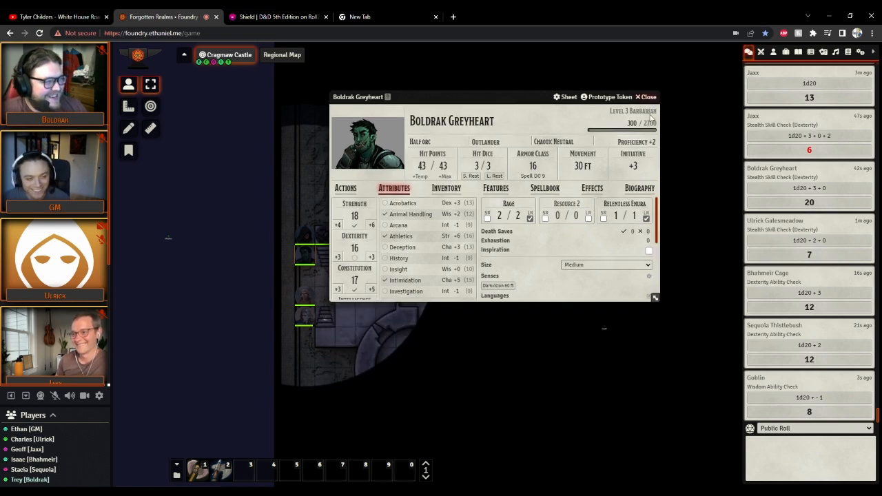
Close Boldrak Greyheart's sheet, revealing the tokens in Cragmaw Castle's tower rooms.
click(645, 97)
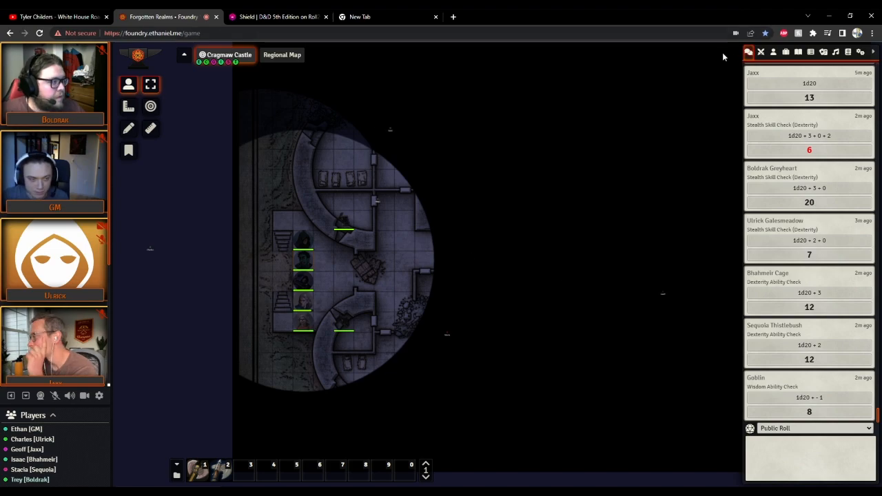
Roll a normal Dexterity ability check from Boldrak Greyheart's sheet, logging a 9.
click(772, 52)
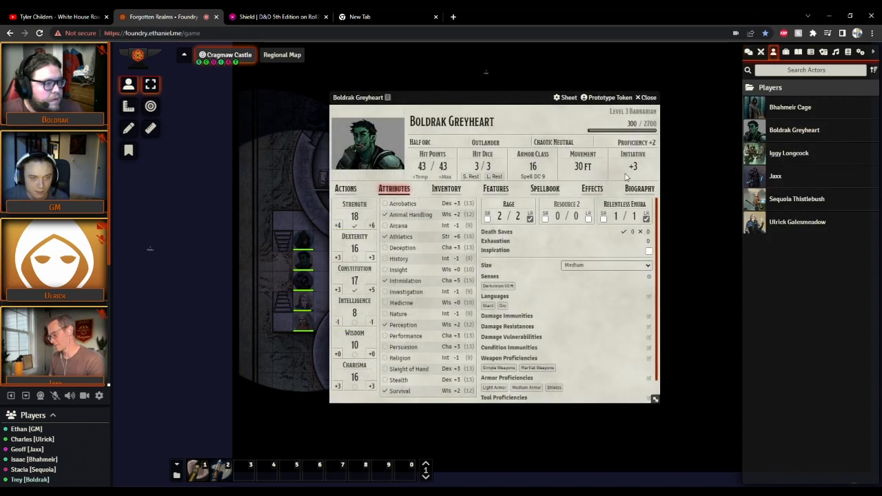
click(354, 236)
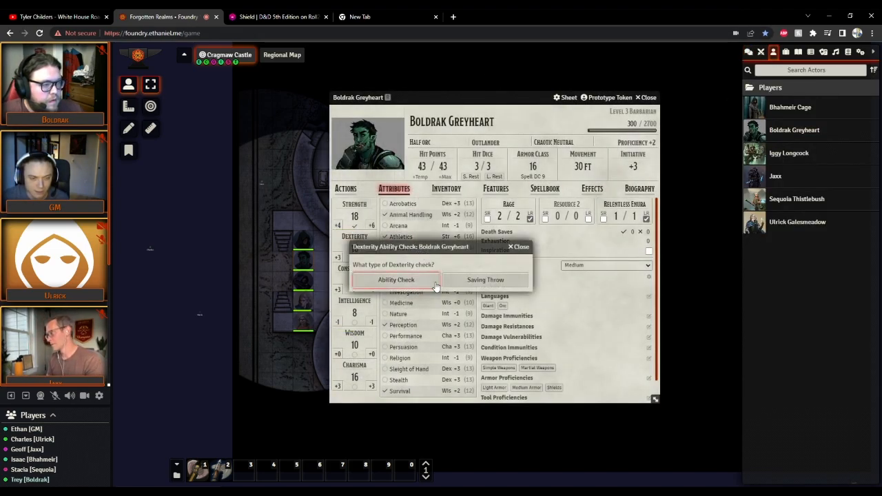
click(396, 279)
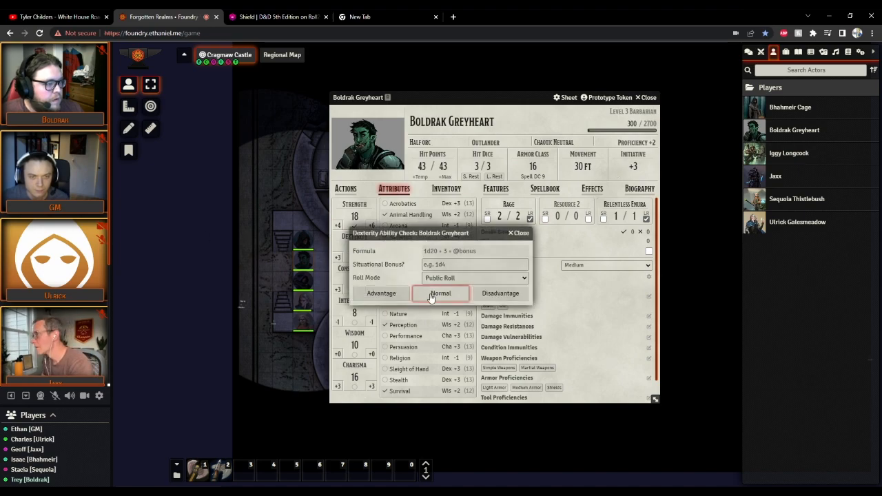
click(440, 293)
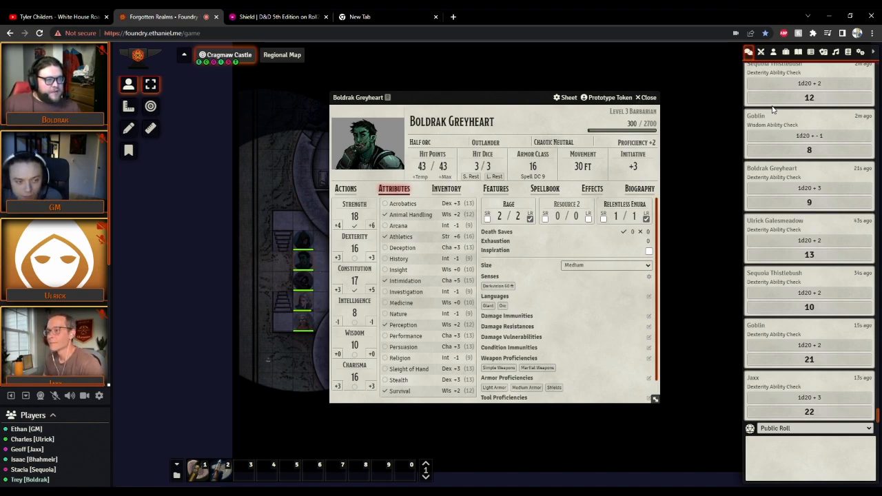
Close Boldrak Greyheart's character sheet to reveal the castle map and chat log.
click(646, 97)
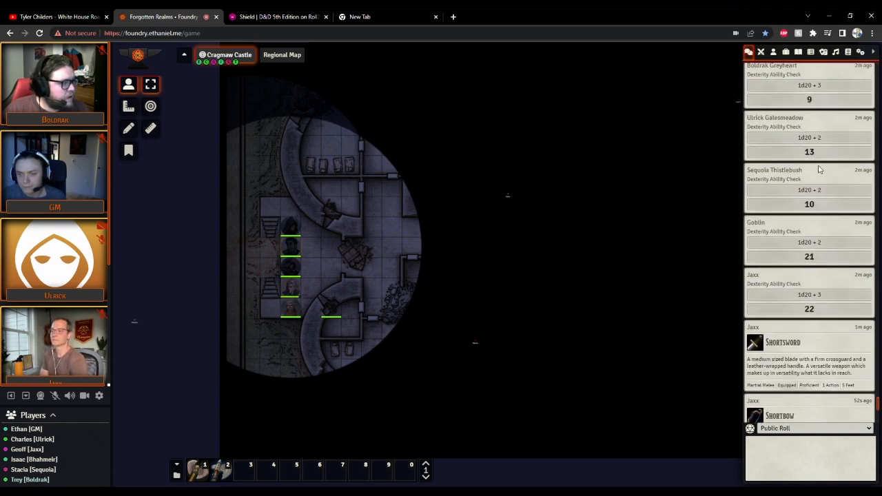
scroll(down, 3)
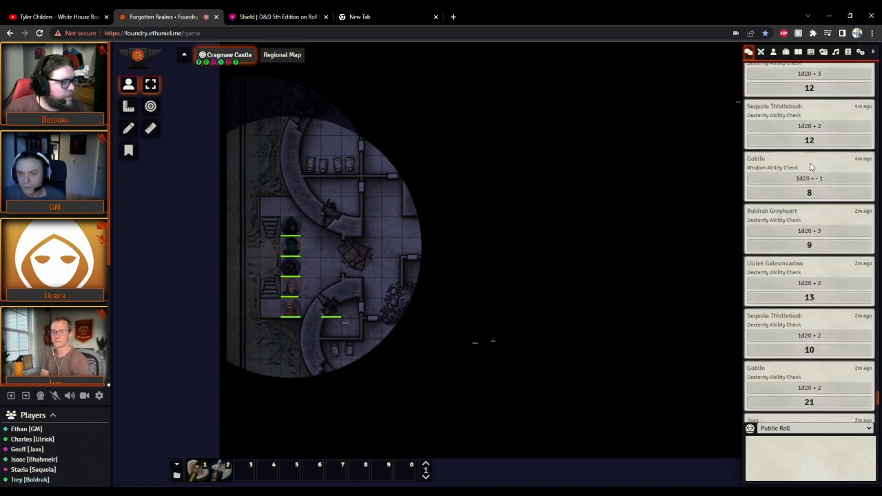
scroll(up, 3)
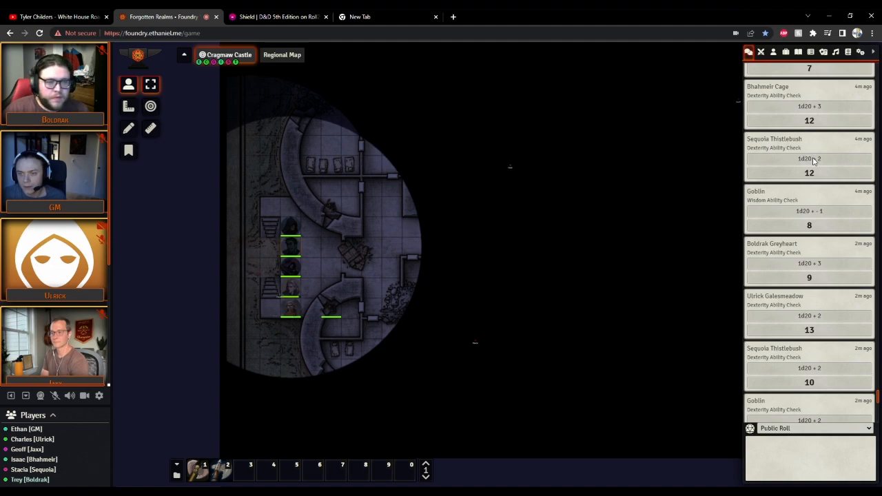
mouse_move(67, 183)
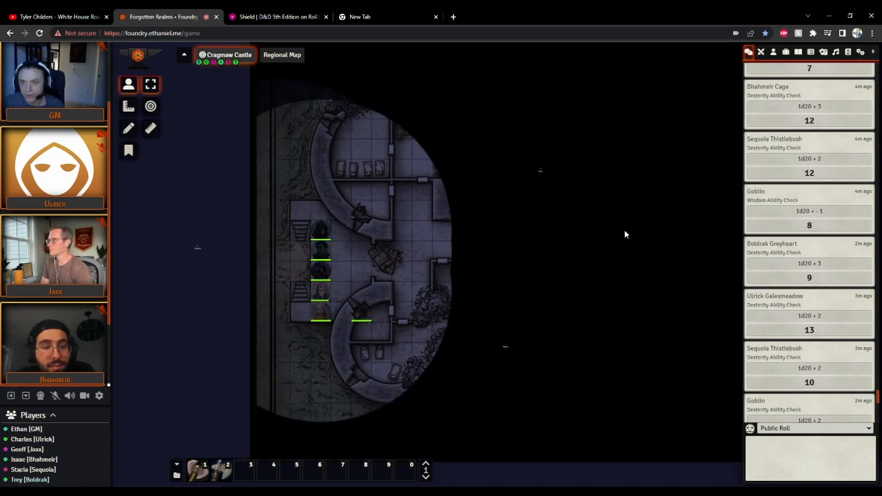
mouse_move(620, 221)
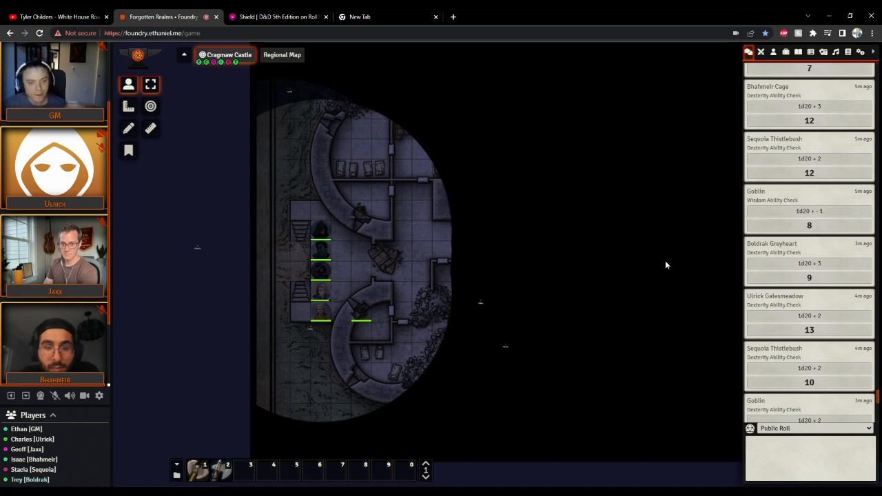
mouse_move(699, 186)
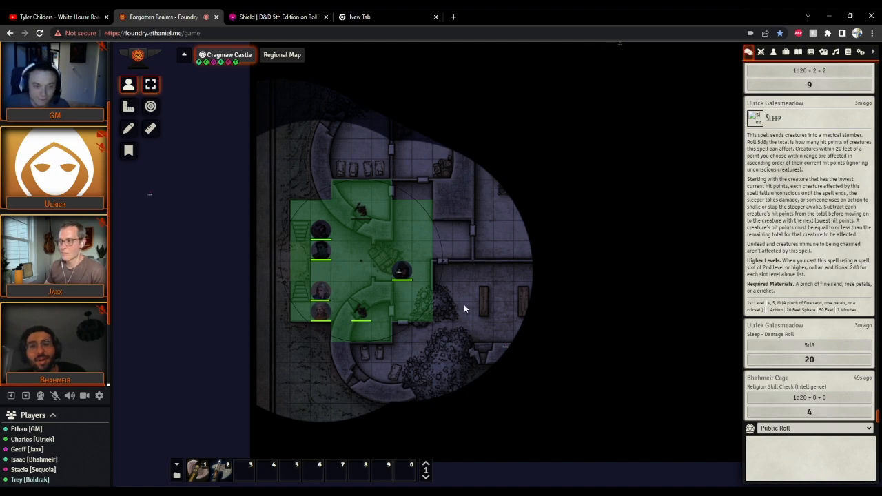
mouse_move(587, 272)
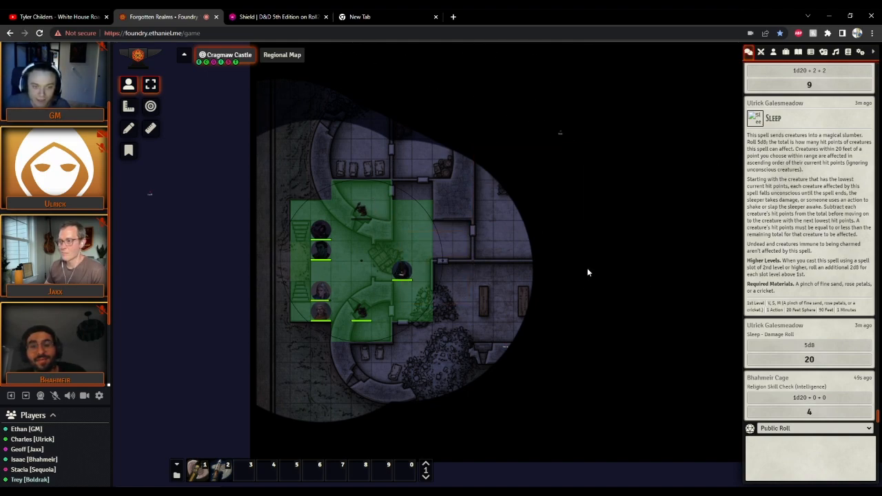